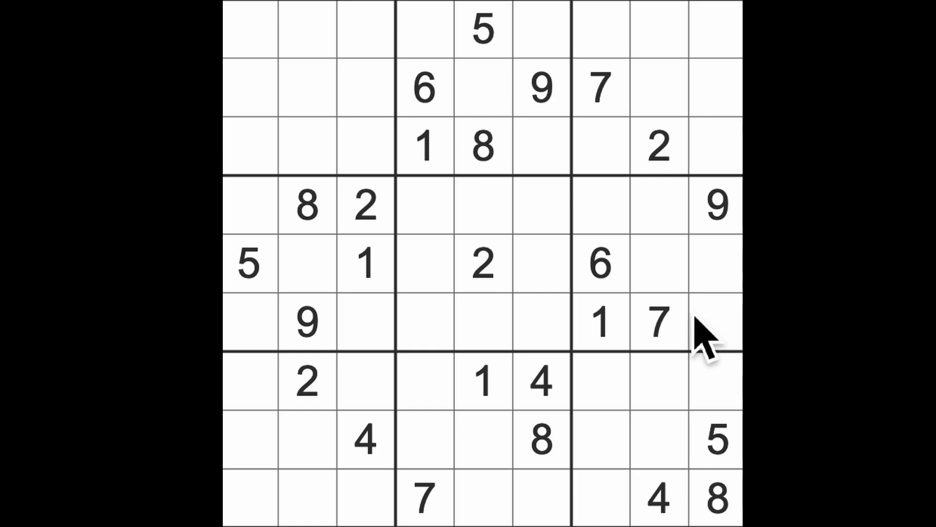
Step: Enter 1s in the centre box at row 4, column 6 and at row 8, column 8
left_click(424, 263)
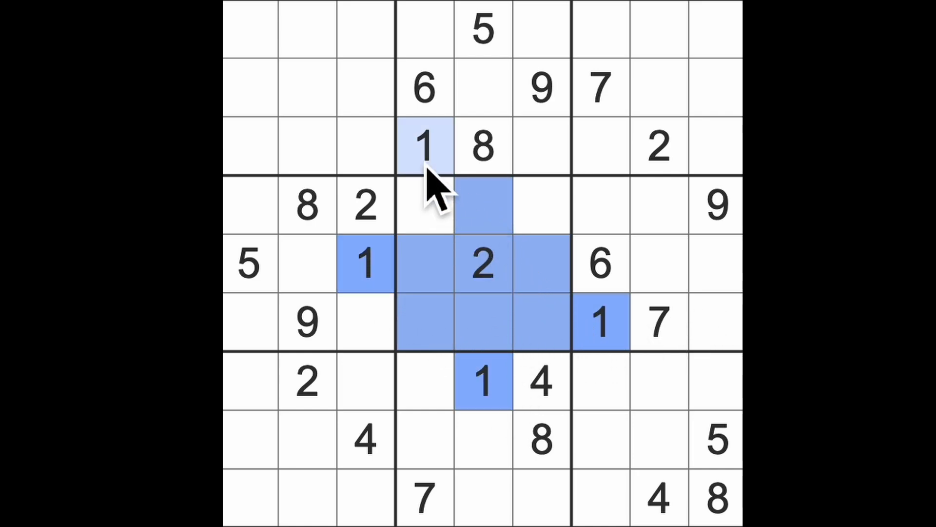
left_click(542, 206)
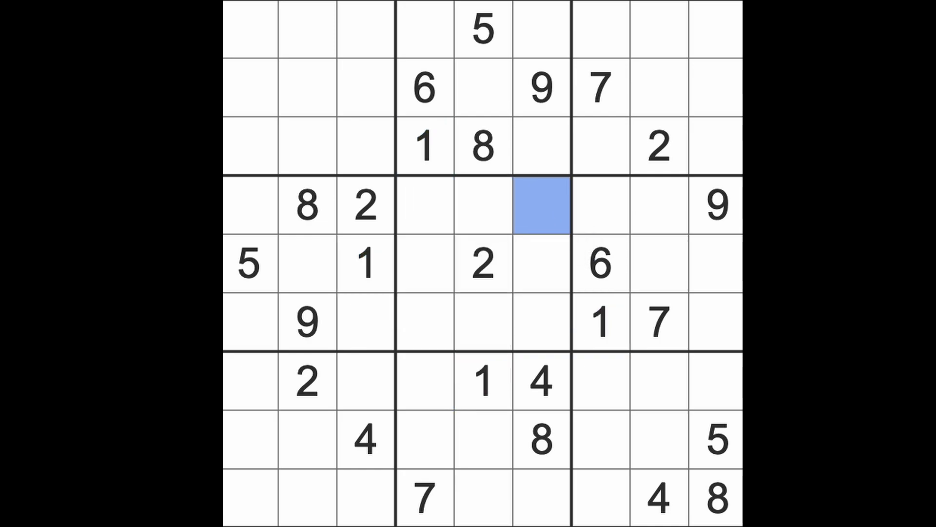
type("1")
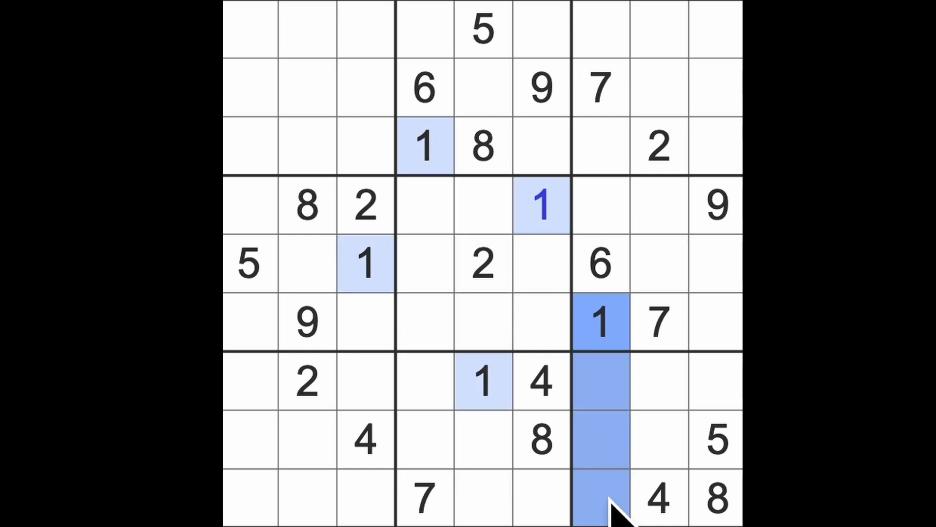
left_click(657, 439)
type("1")
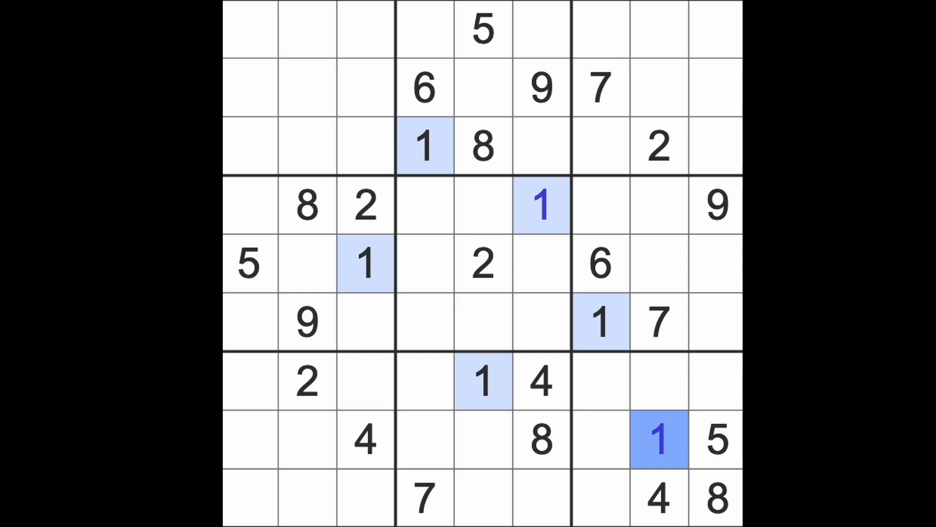
left_click(304, 322)
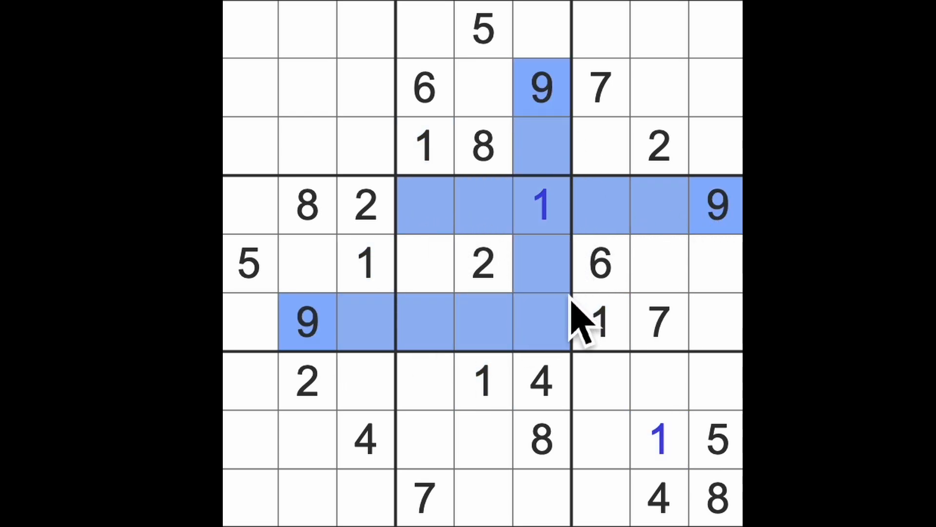
Step: Enter 9 at r5c4, 2 at r6c9, and 7s at r4c5, r5c2, r7c9, r8c1
left_click(424, 263)
type("9")
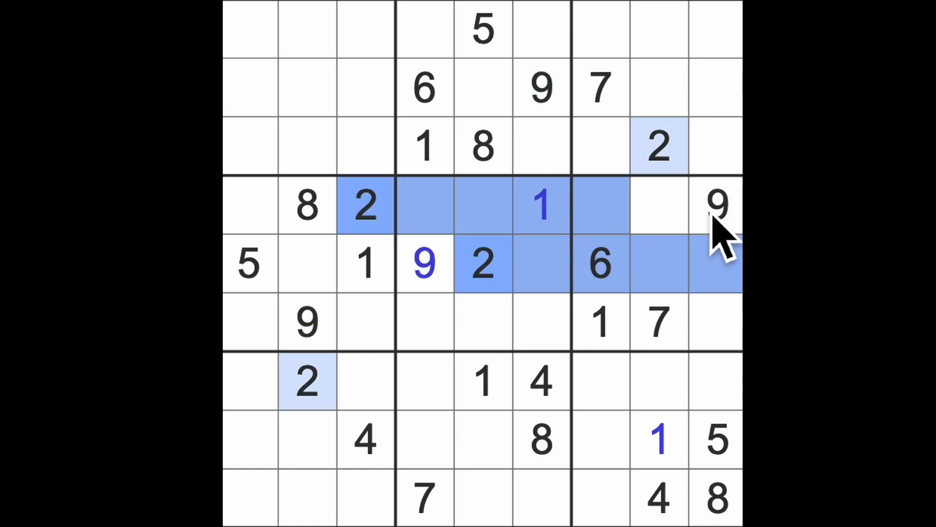
left_click(716, 322)
type("2")
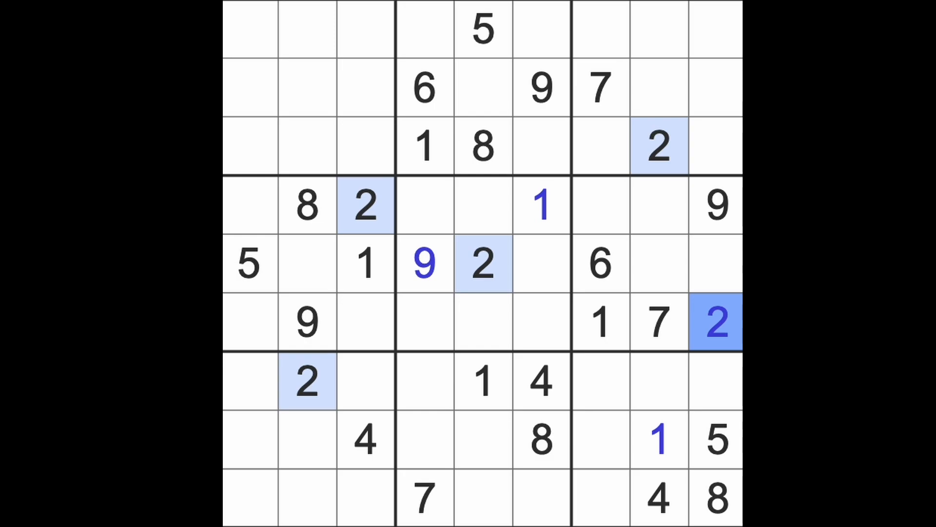
mouse_move(454, 510)
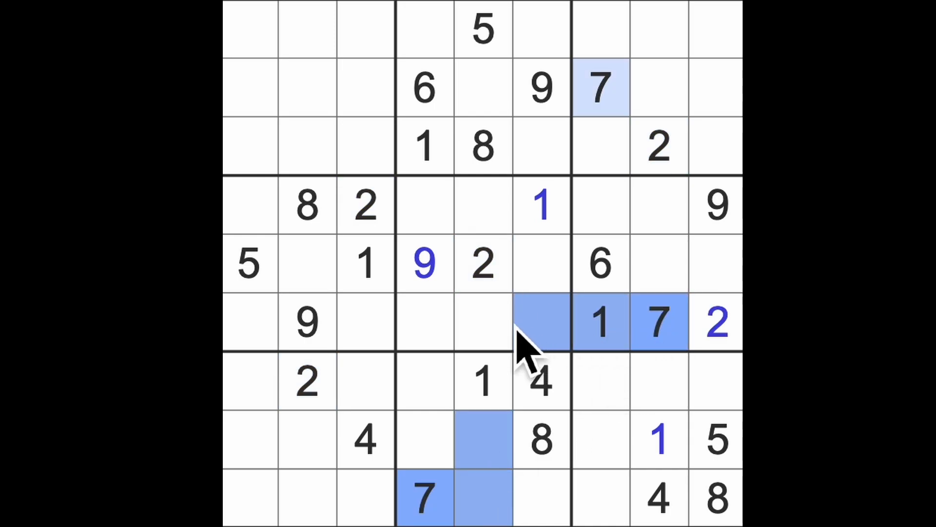
left_click(484, 205)
type("7")
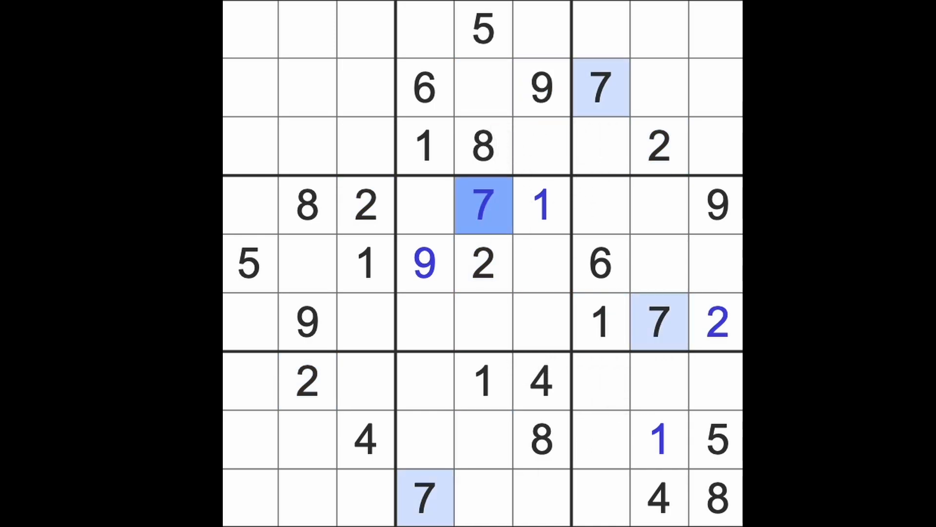
left_click(250, 322)
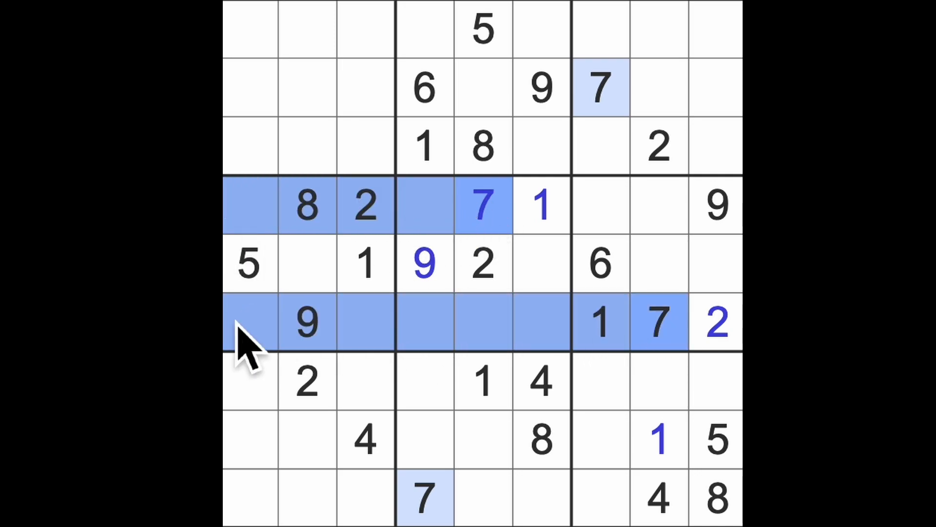
left_click(306, 263)
type("7")
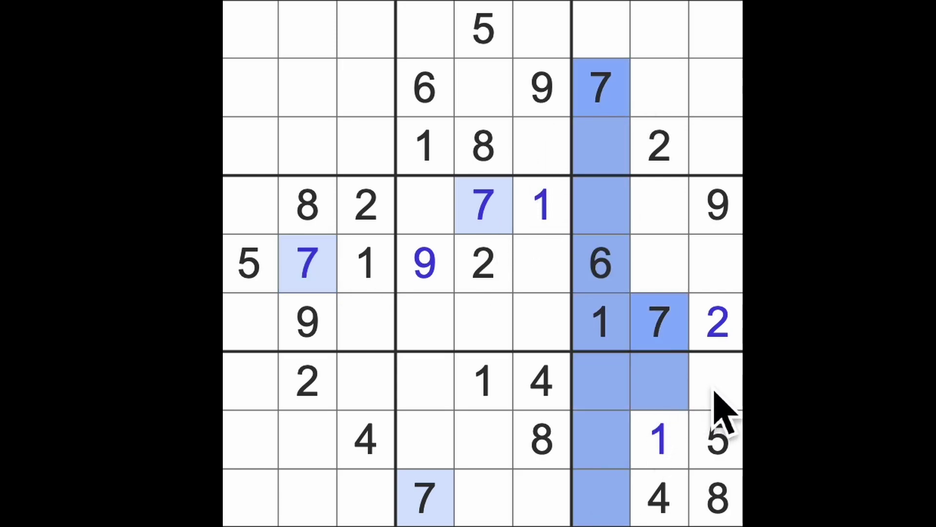
left_click(251, 382)
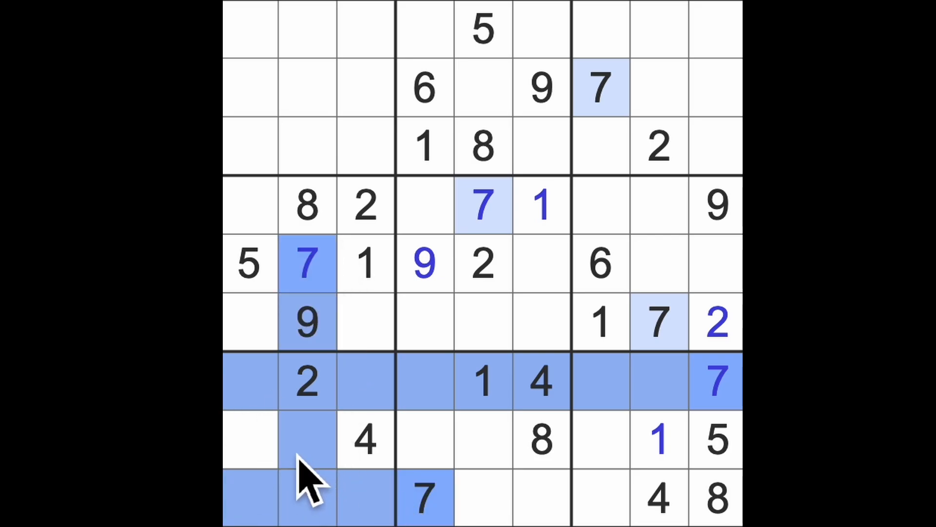
left_click(248, 439)
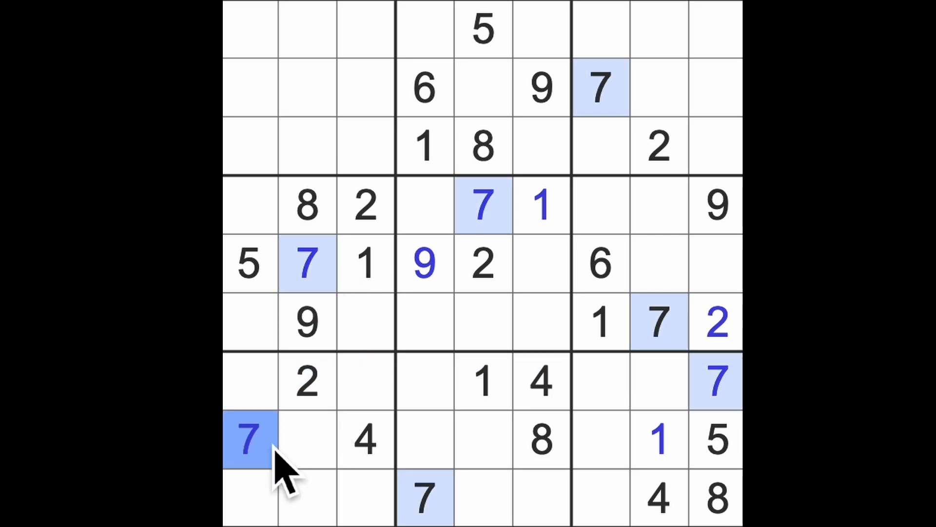
mouse_move(389, 275)
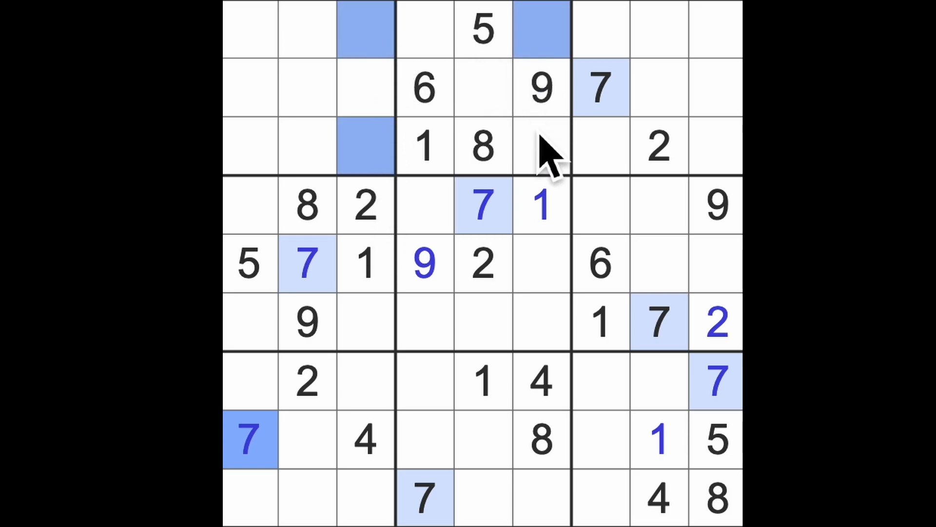
left_click(541, 145)
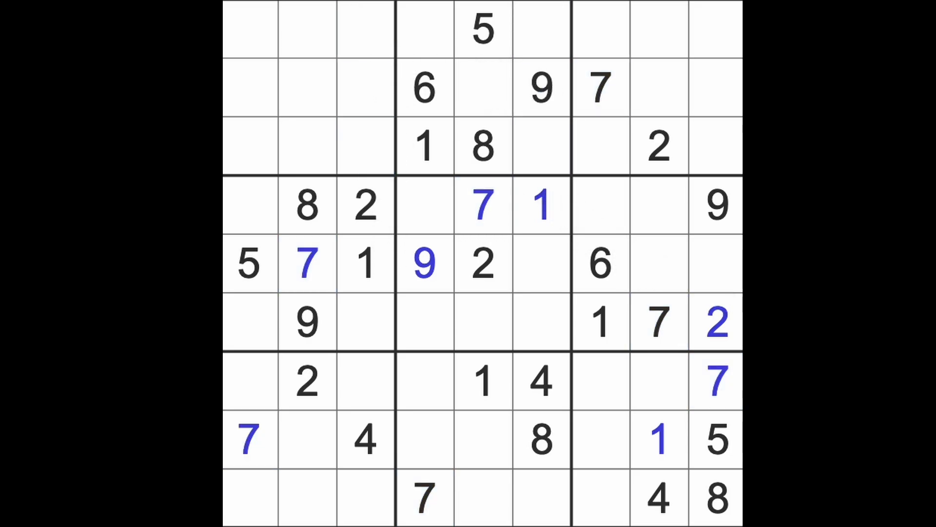
Step: Enter 4 at r5c9, 3 at r5c6, 8 at r5c8, and 8 at r6c4
left_click(540, 382)
type("4")
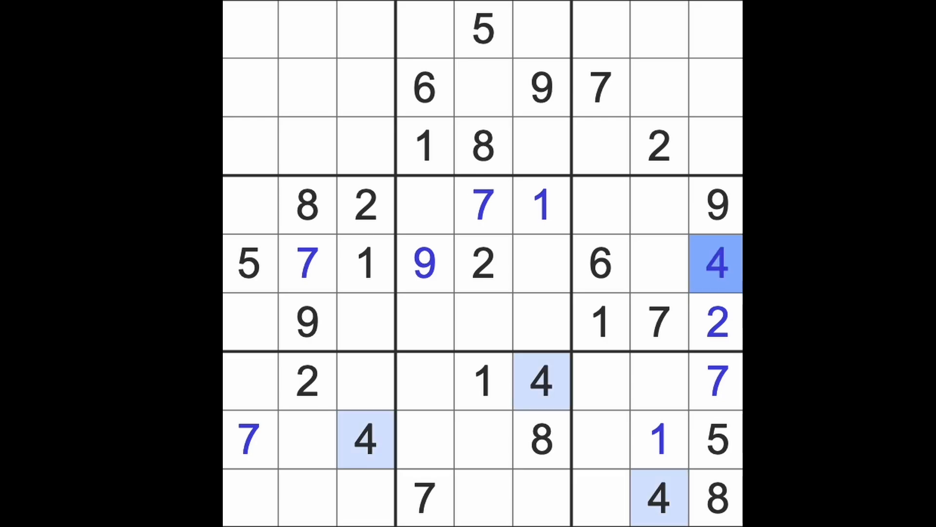
left_click(657, 263)
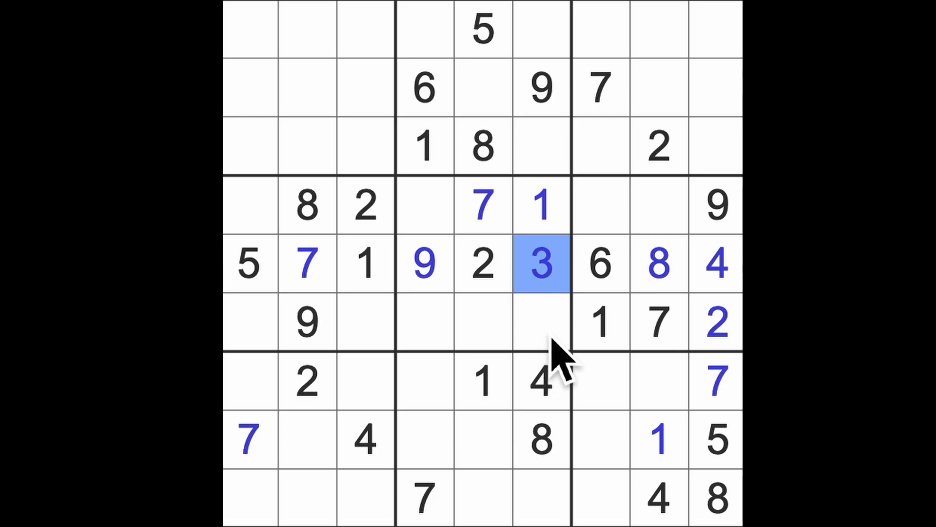
mouse_move(597, 391)
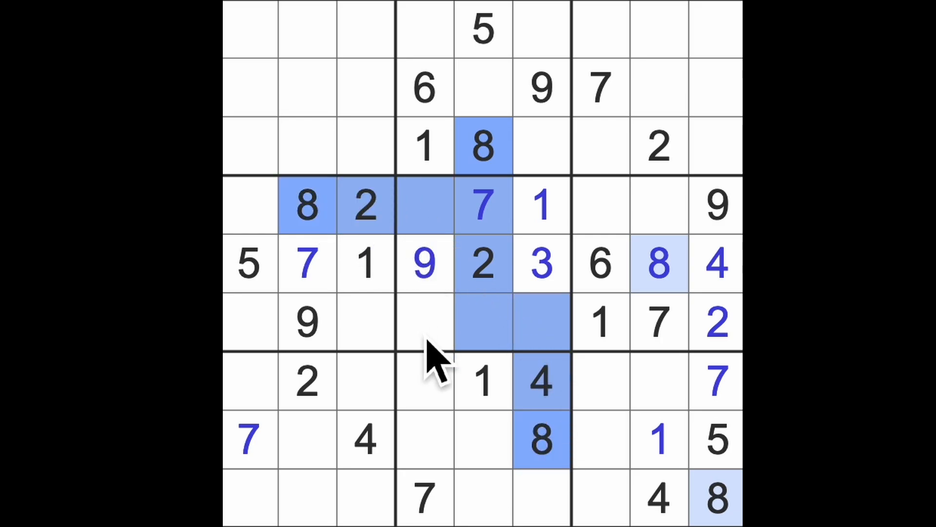
left_click(424, 322)
type("8")
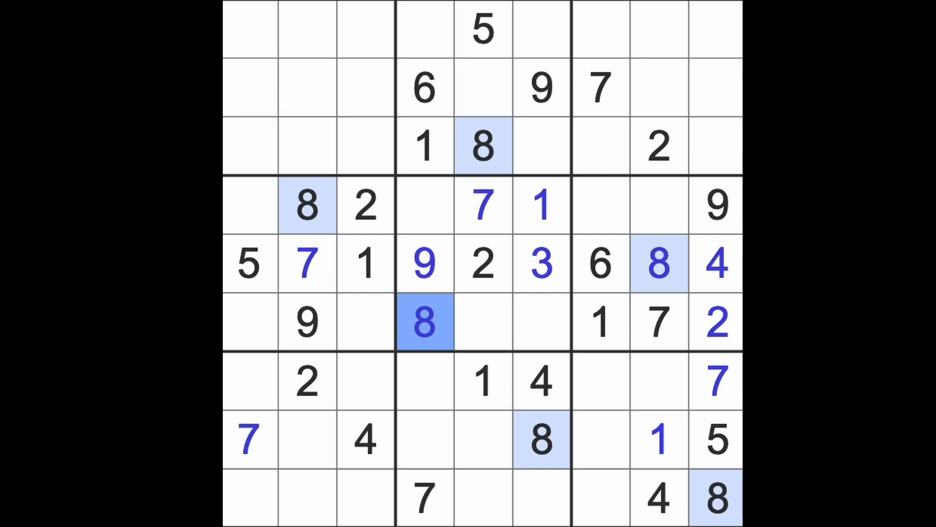
left_click(600, 204)
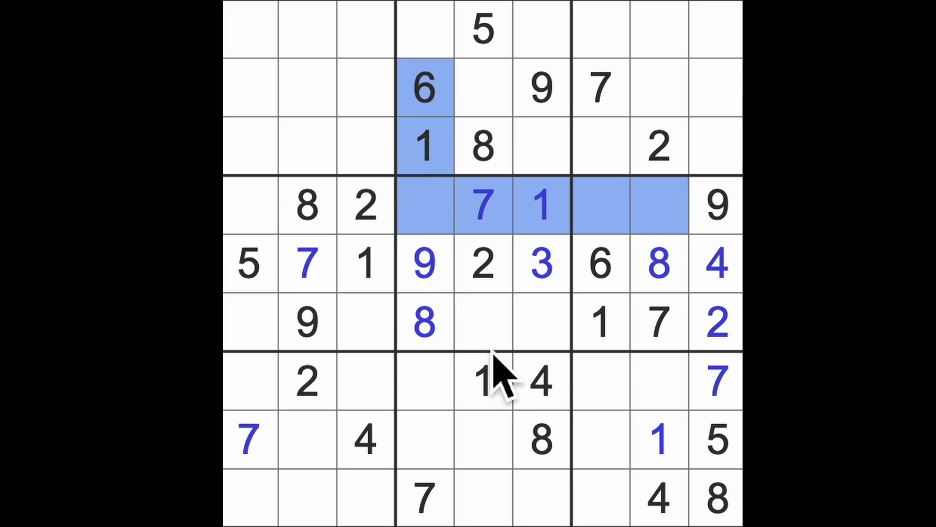
left_click(424, 205)
type("4")
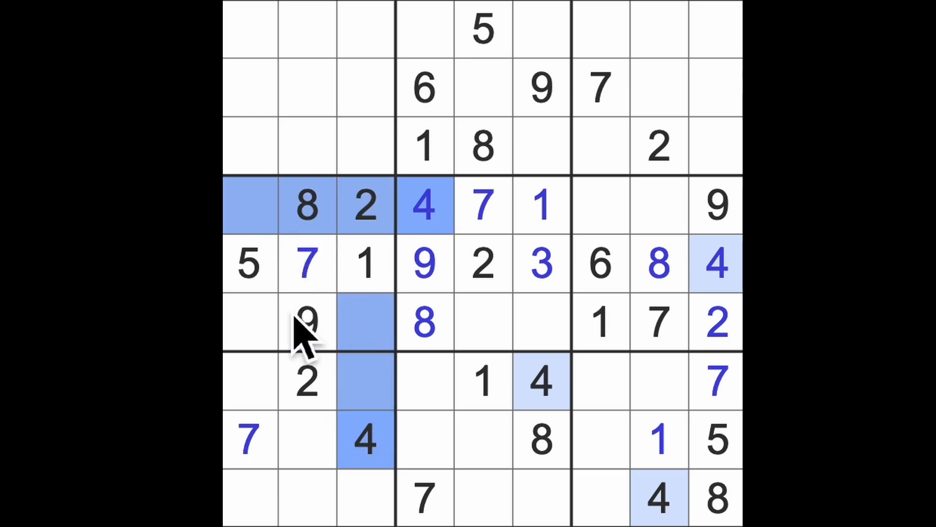
left_click(249, 322)
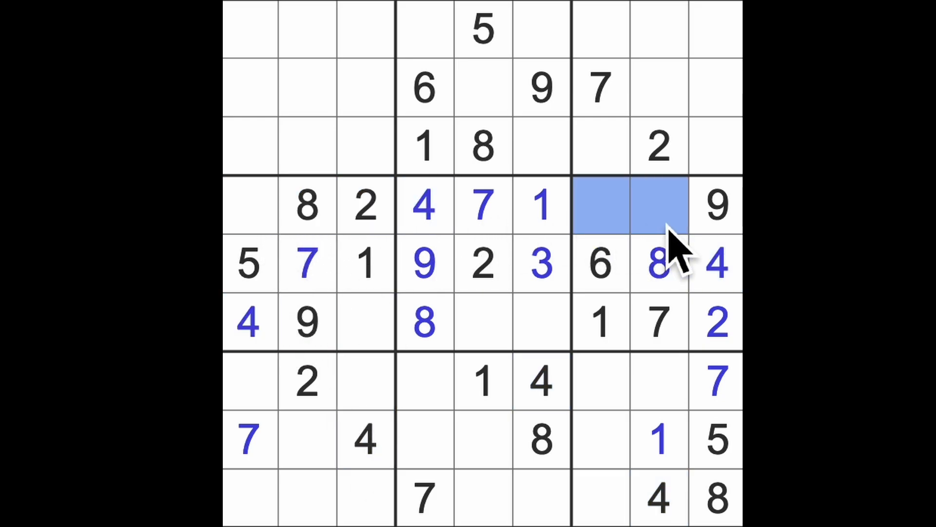
mouse_move(382, 245)
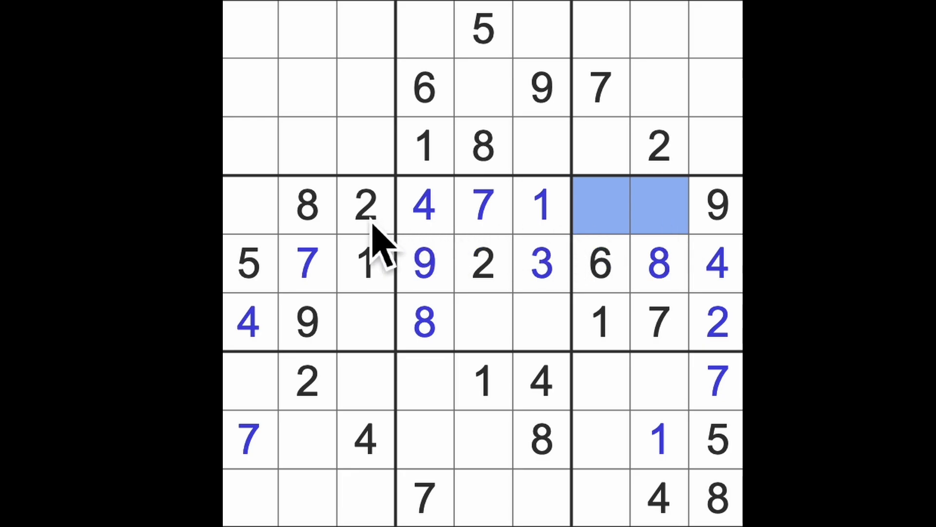
left_click(365, 323)
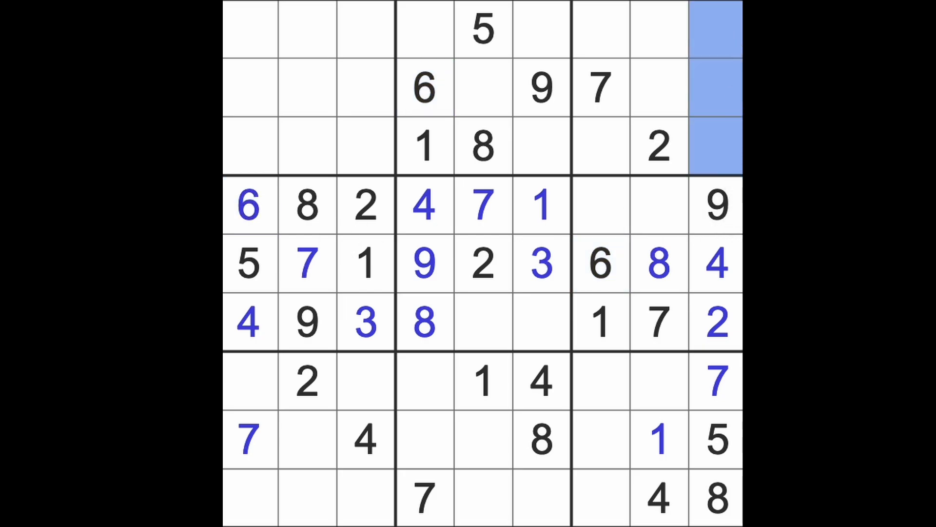
mouse_move(508, 239)
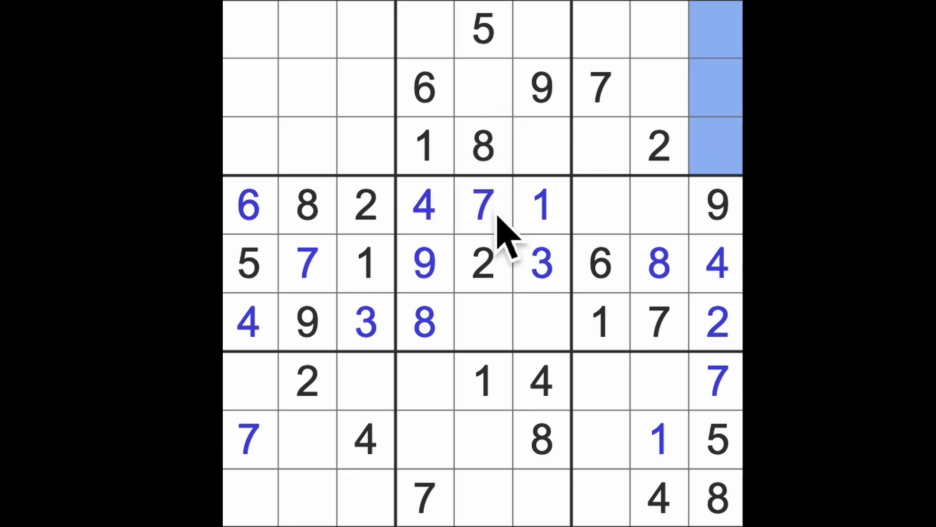
mouse_move(513, 126)
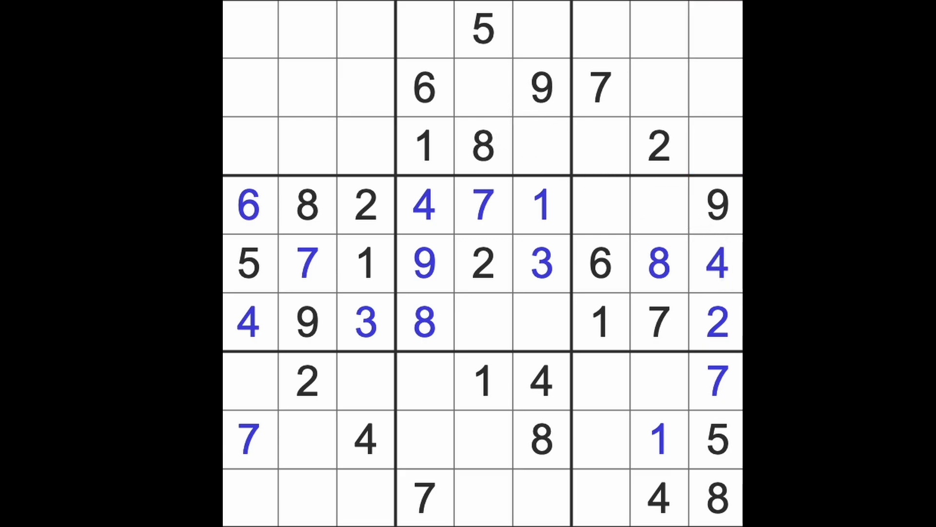
mouse_move(633, 406)
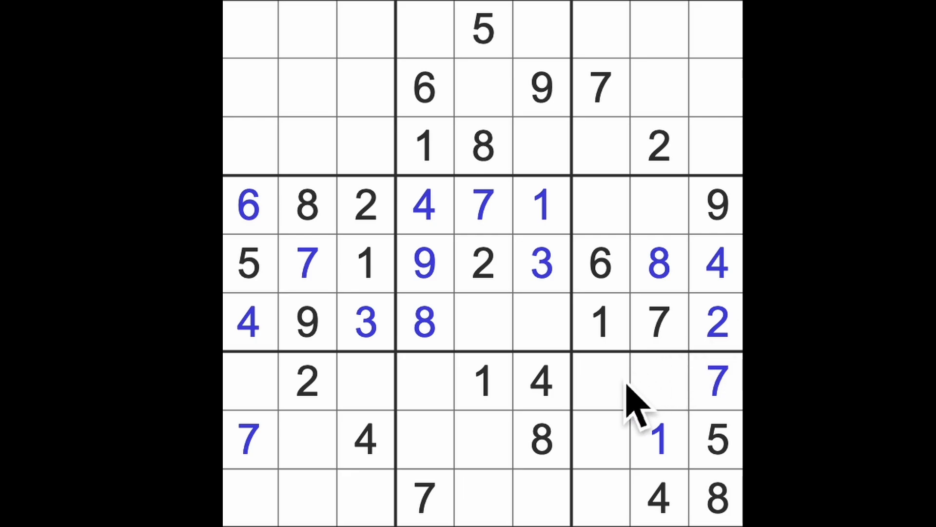
Step: Place 4 at row 2, column 5, then scan 1s and 2s for the top-left box
left_click(424, 205)
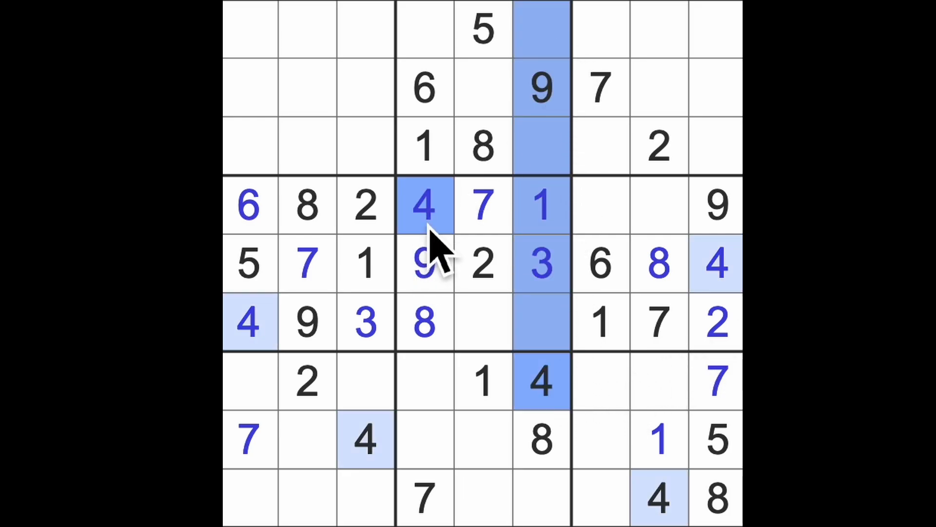
left_click(482, 88)
type("4")
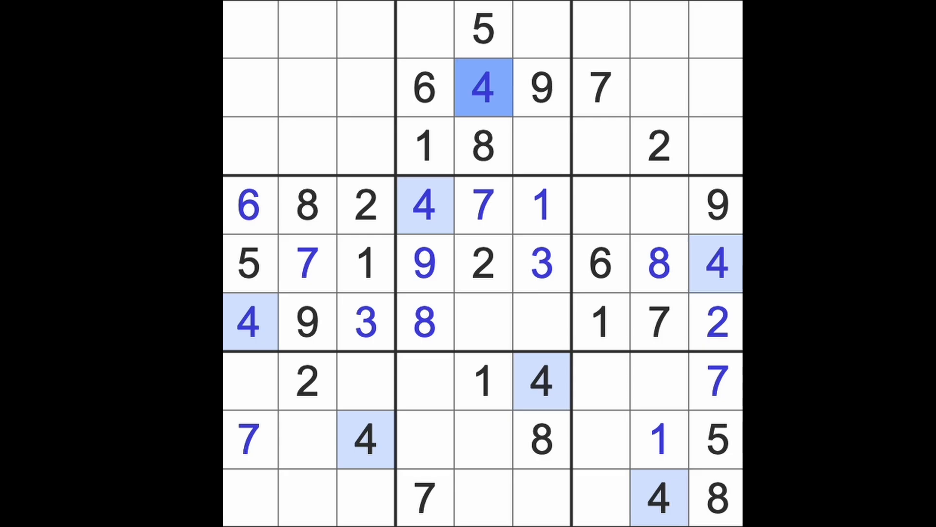
left_click(600, 322)
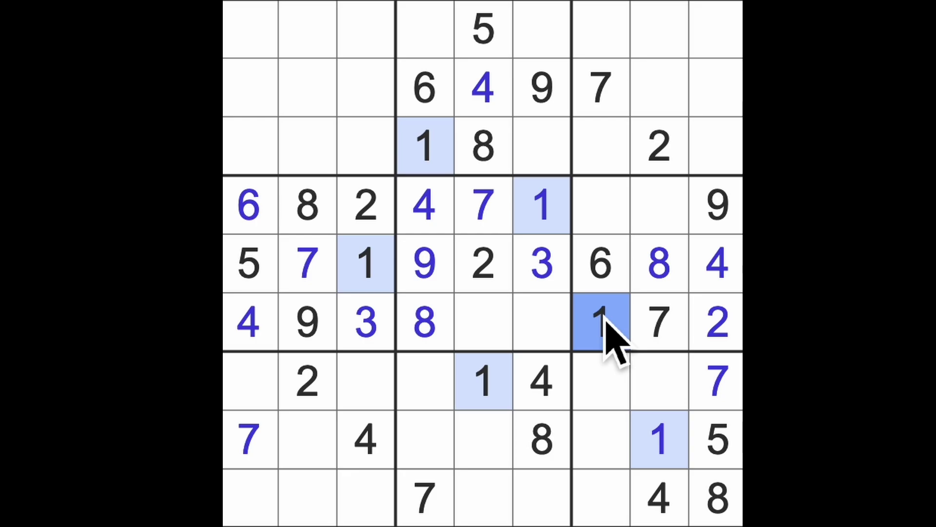
left_click(717, 322)
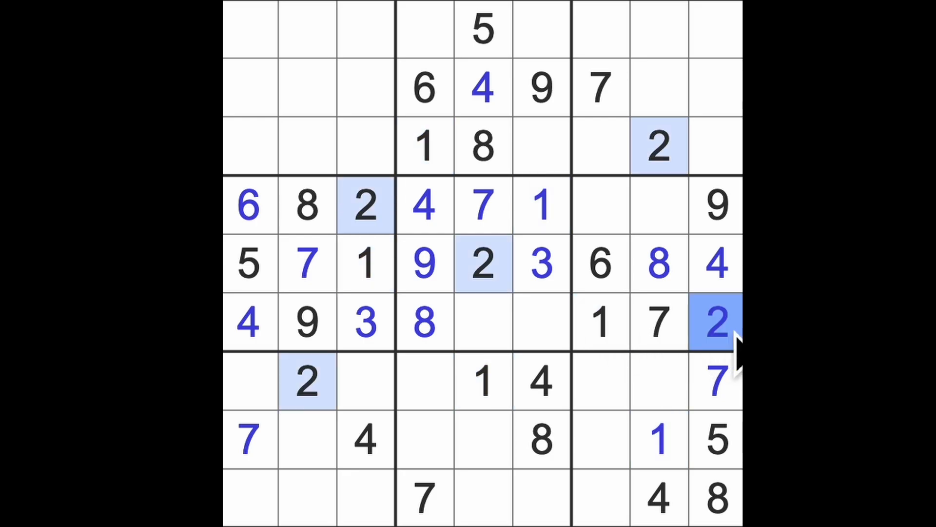
mouse_move(692, 126)
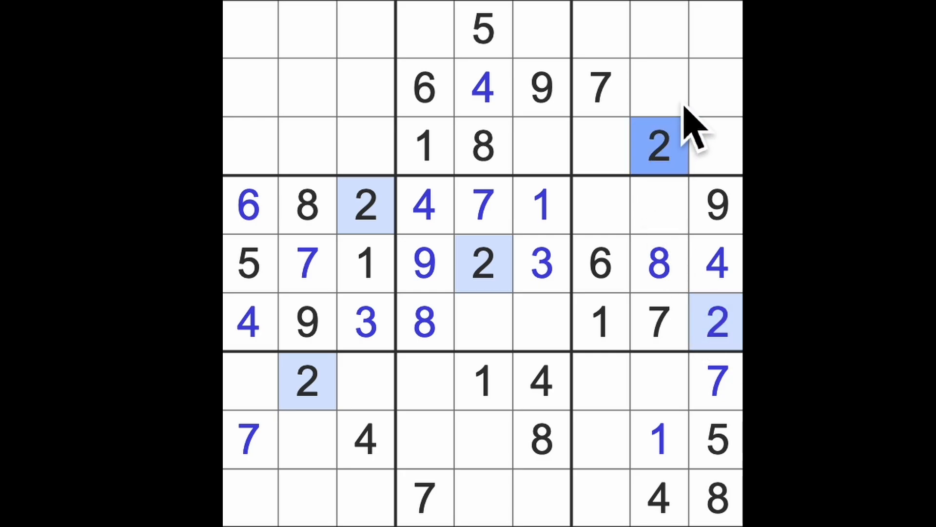
left_click(306, 382)
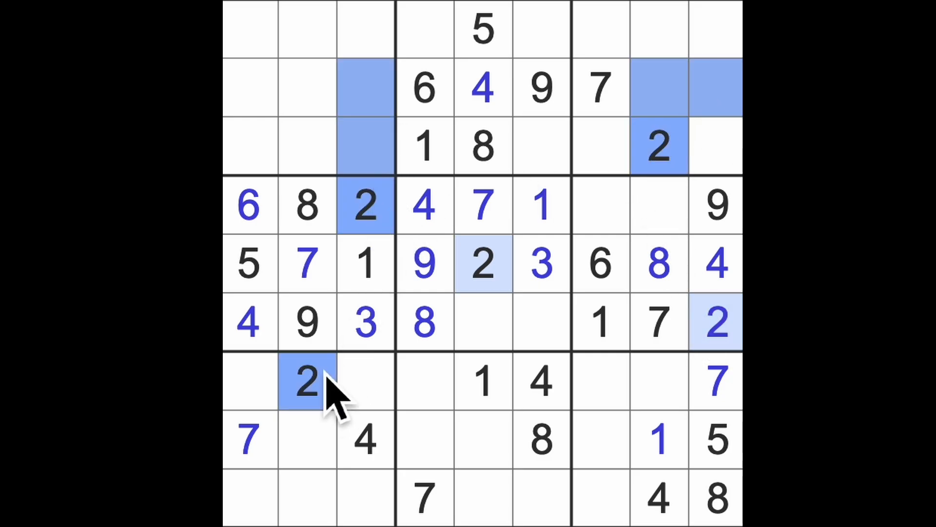
left_click(247, 87)
type("2")
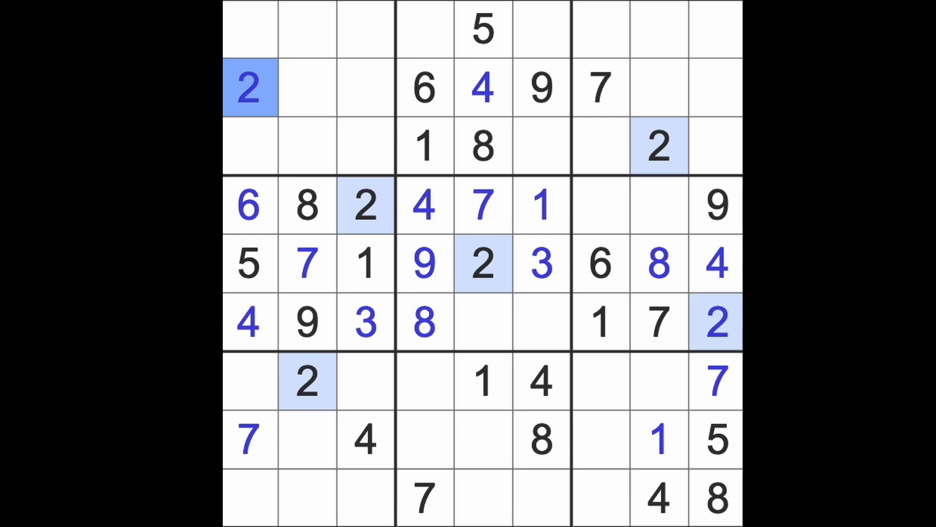
mouse_move(535, 308)
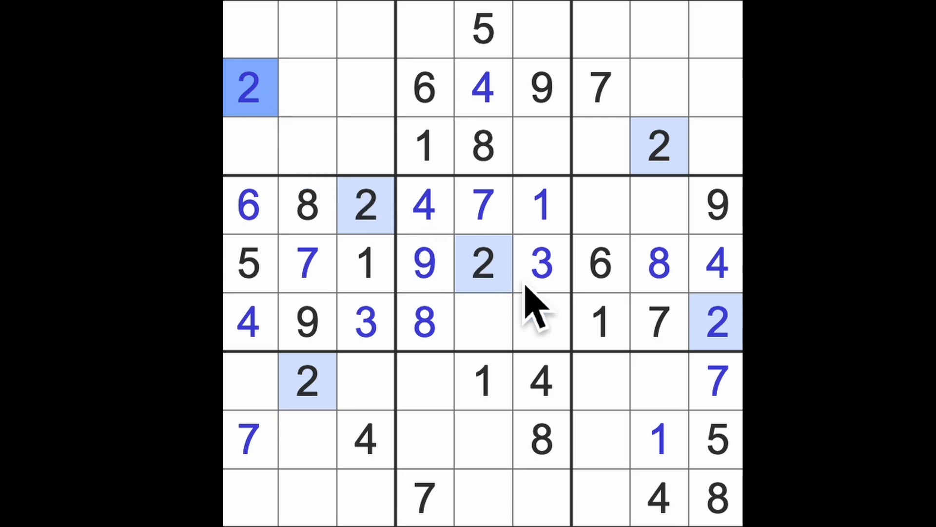
Step: Enter 2 at row 2 column 1, 3 at row 1 column 4, 5 at row 6 column 6
left_click(540, 264)
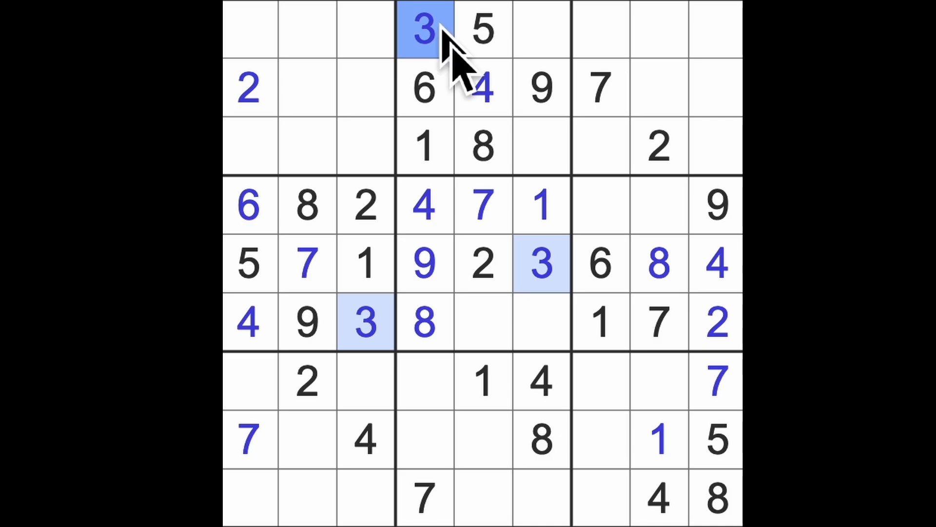
left_click(716, 264)
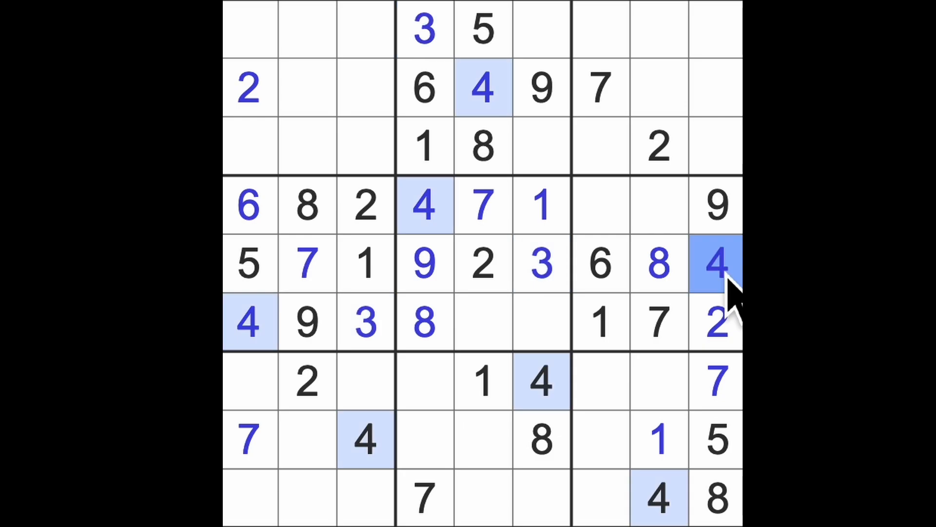
left_click(714, 439)
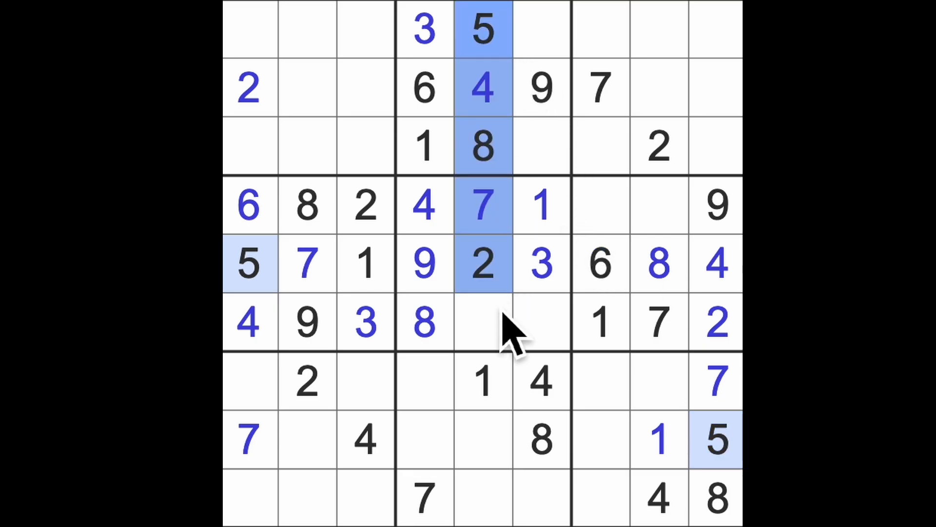
left_click(541, 323)
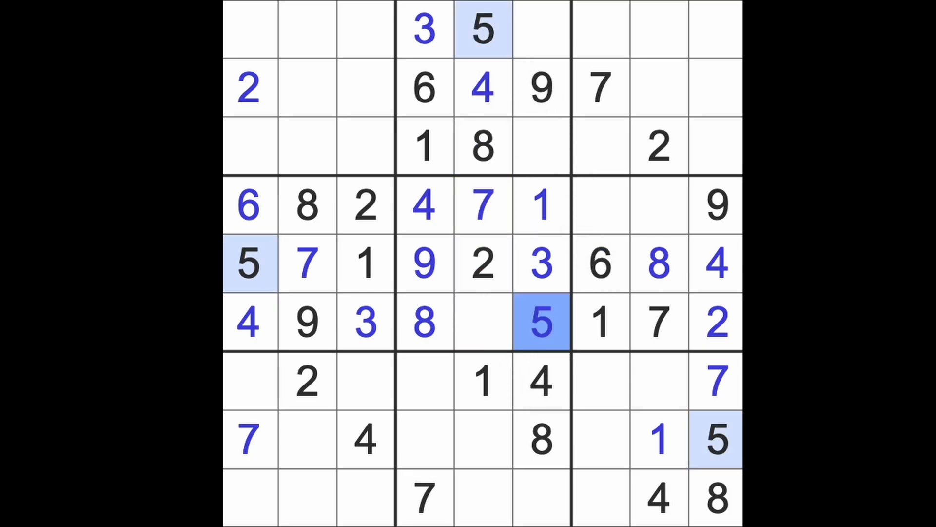
left_click(484, 322)
type("6")
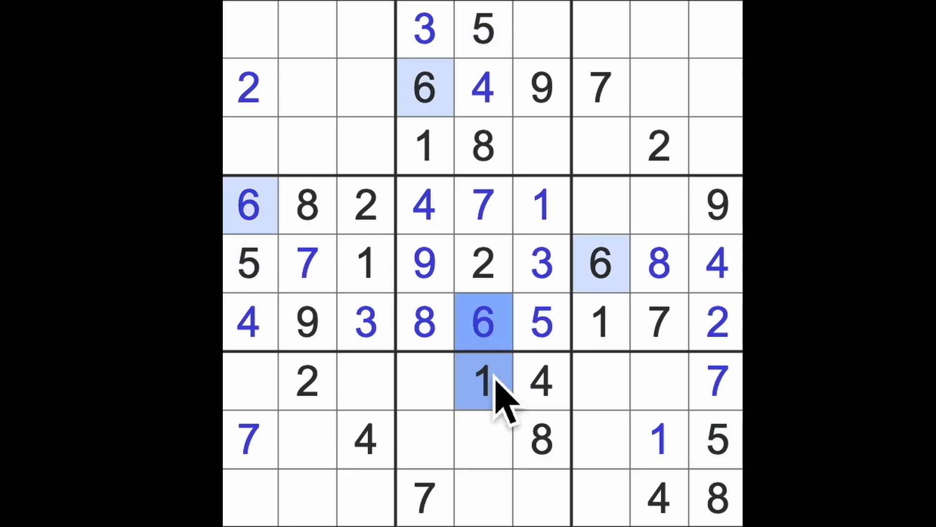
Step: Enter 6s at r6c5, r9c6, r7c8 and r8c2
left_click(483, 499)
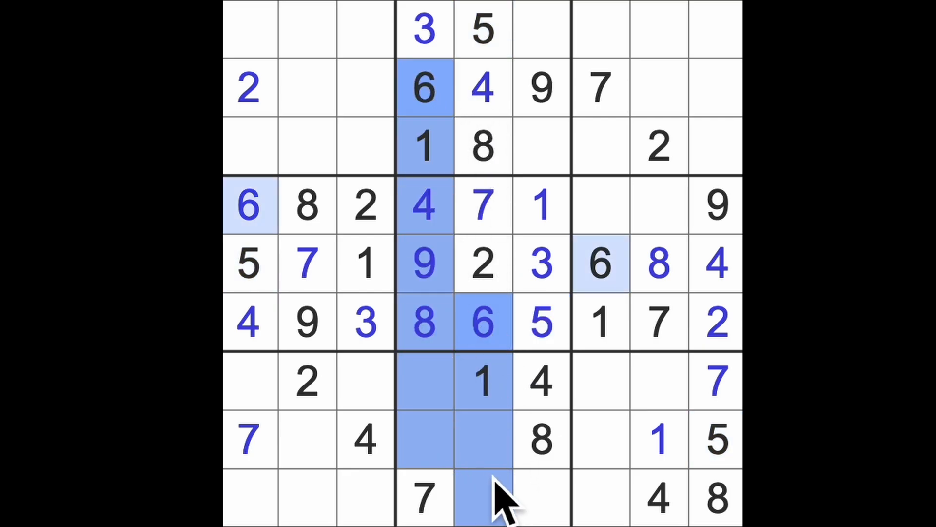
left_click(540, 498)
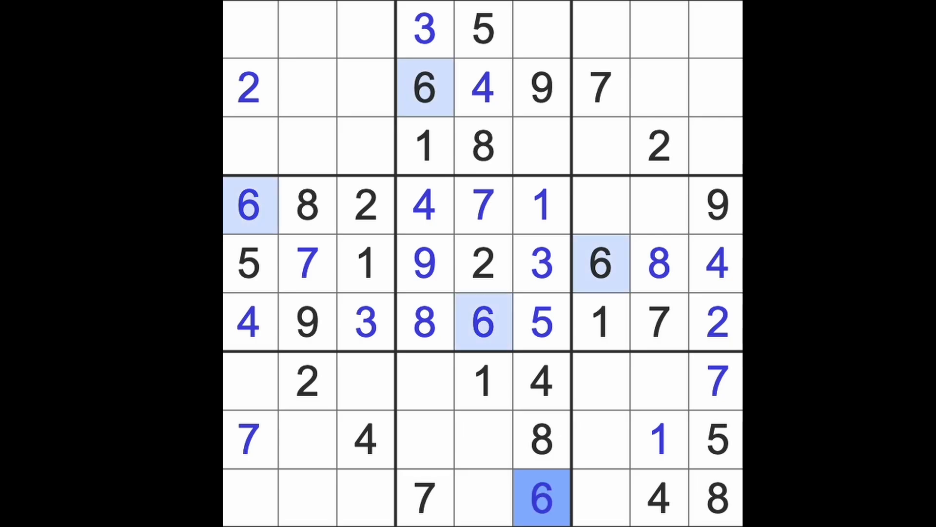
left_click(657, 381)
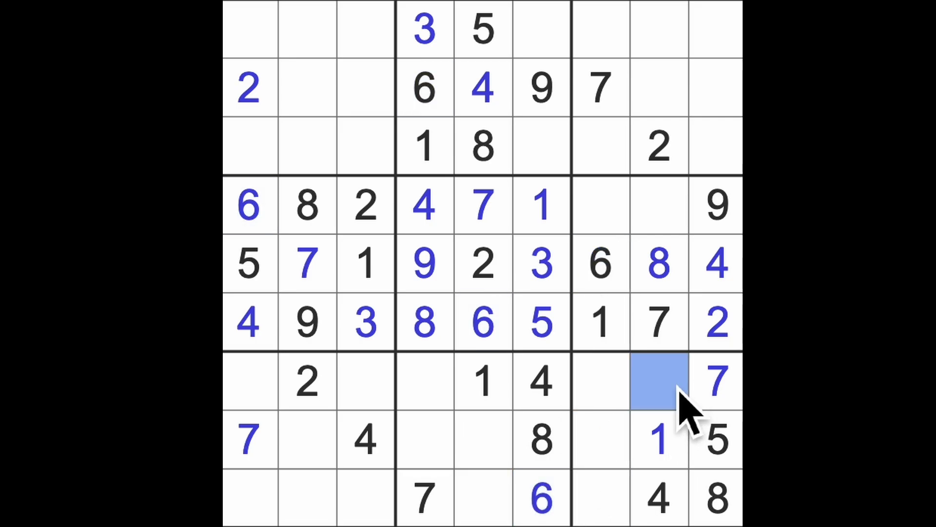
left_click(657, 382)
type("6")
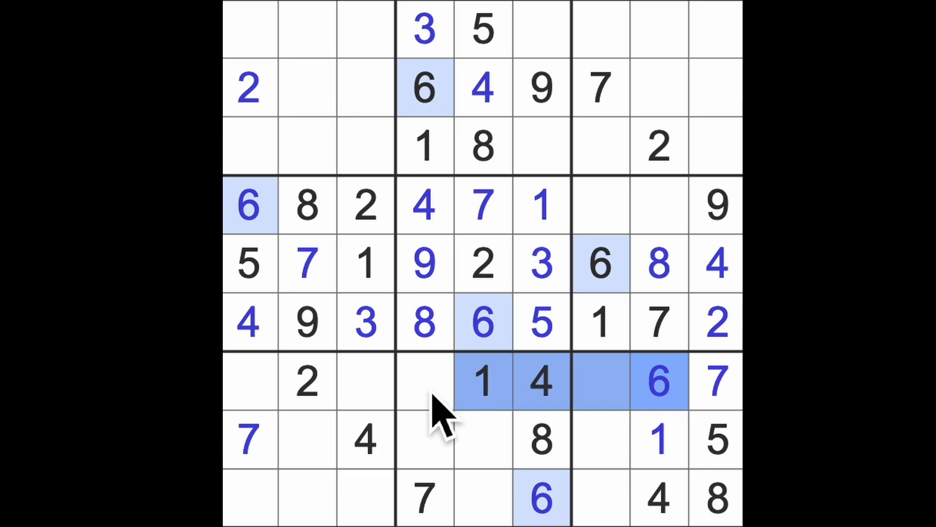
left_click(306, 439)
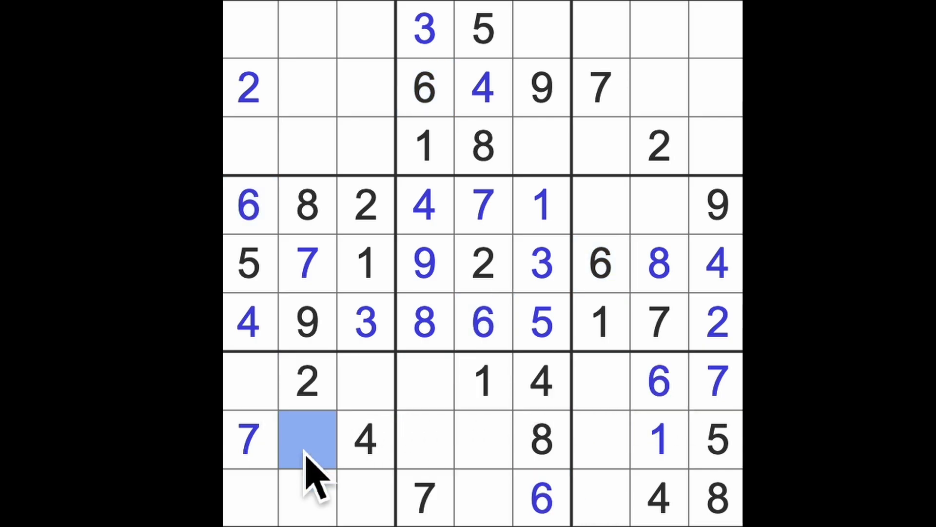
type("6")
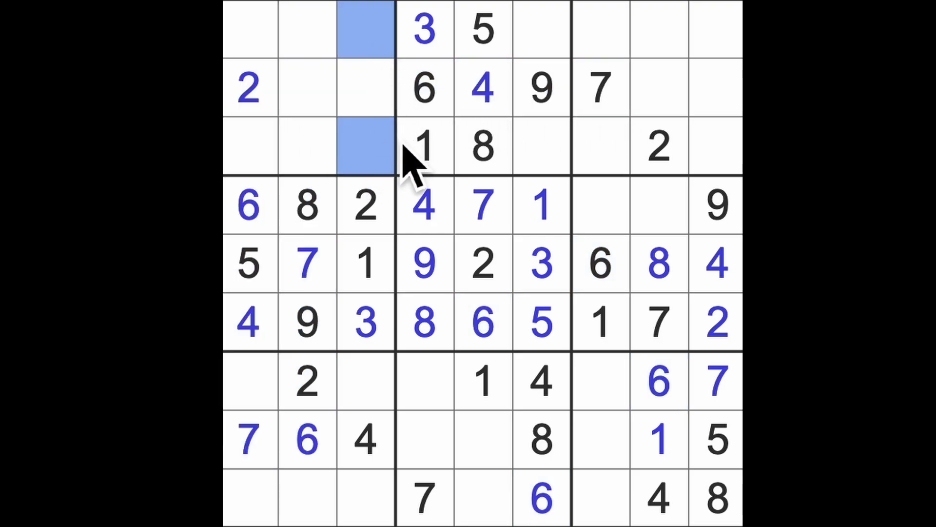
mouse_move(418, 167)
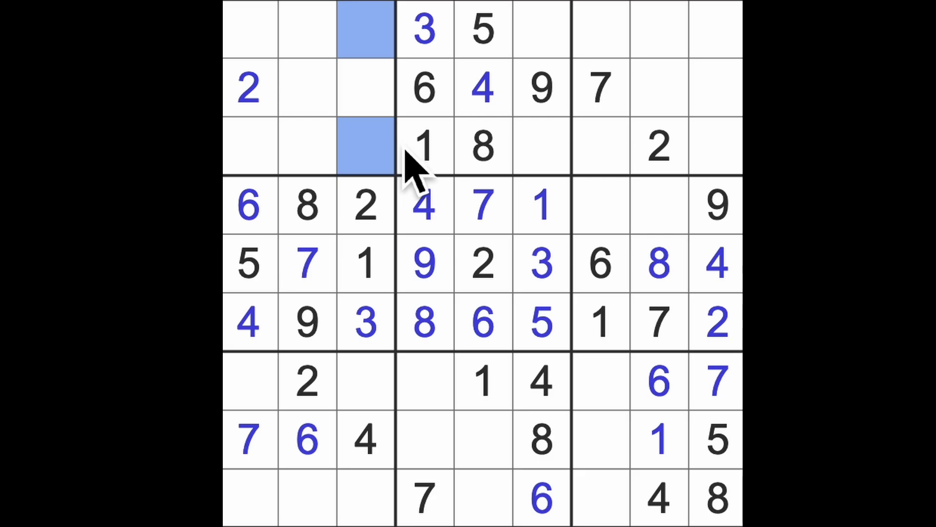
mouse_move(469, 281)
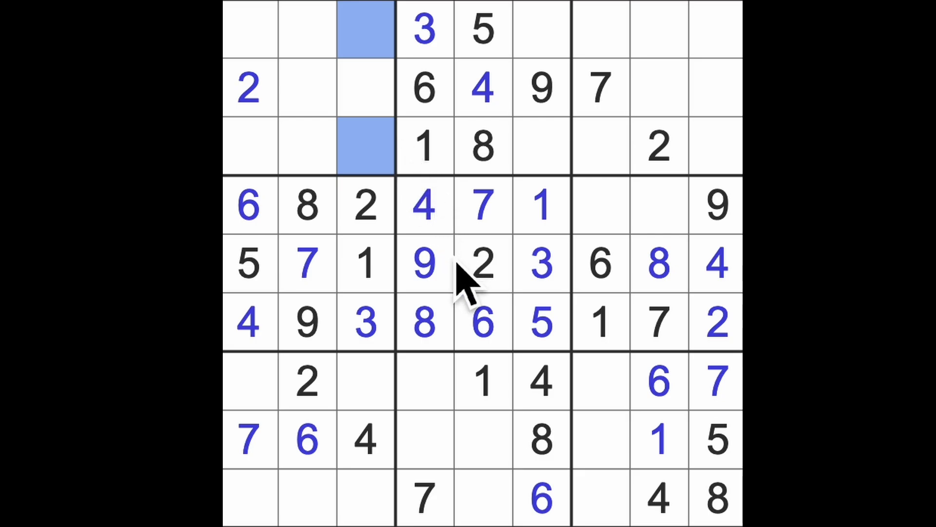
left_click(365, 88)
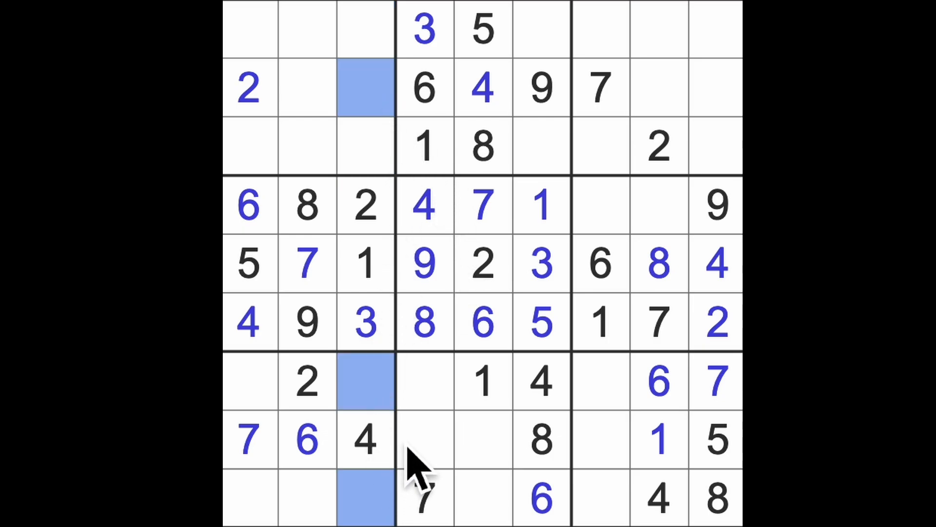
mouse_move(424, 454)
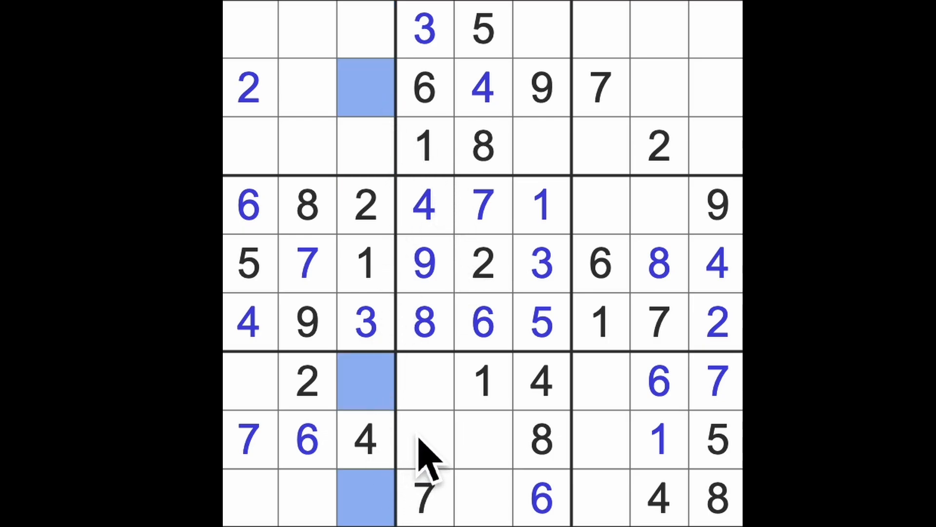
mouse_move(450, 444)
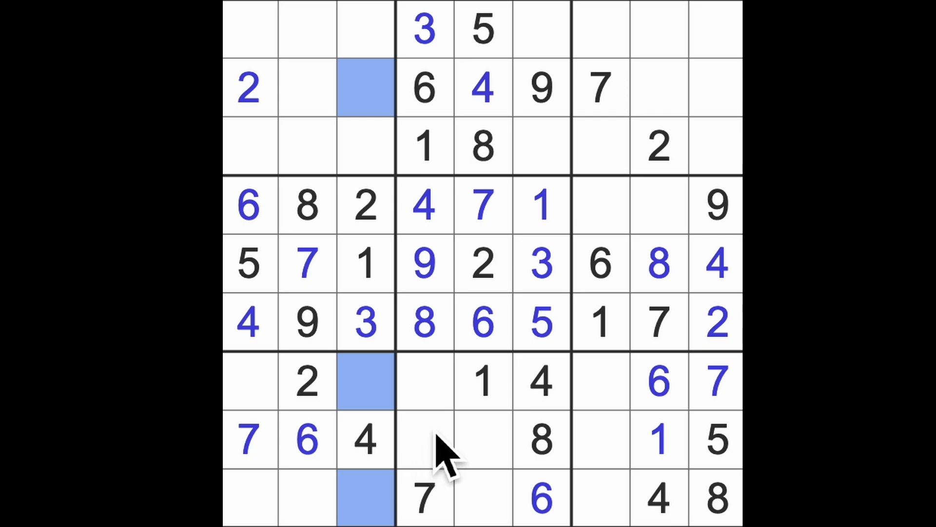
mouse_move(454, 454)
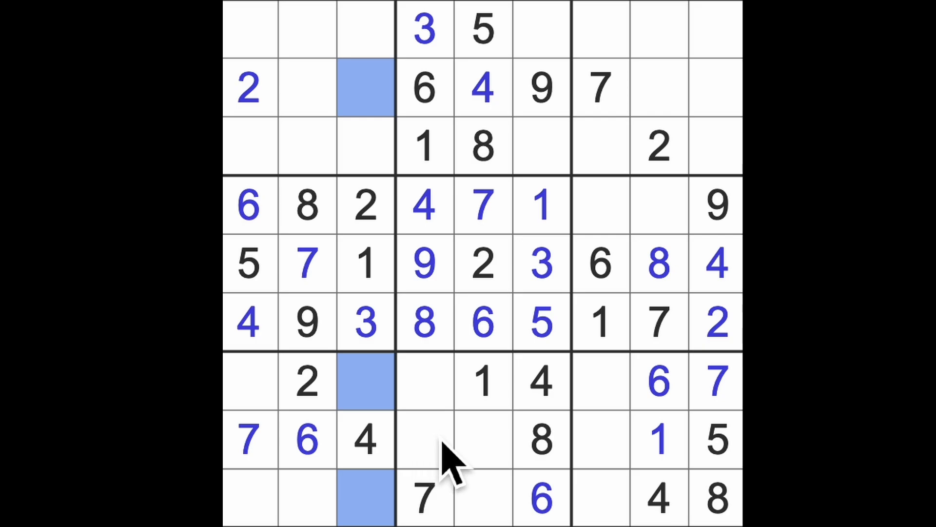
mouse_move(680, 334)
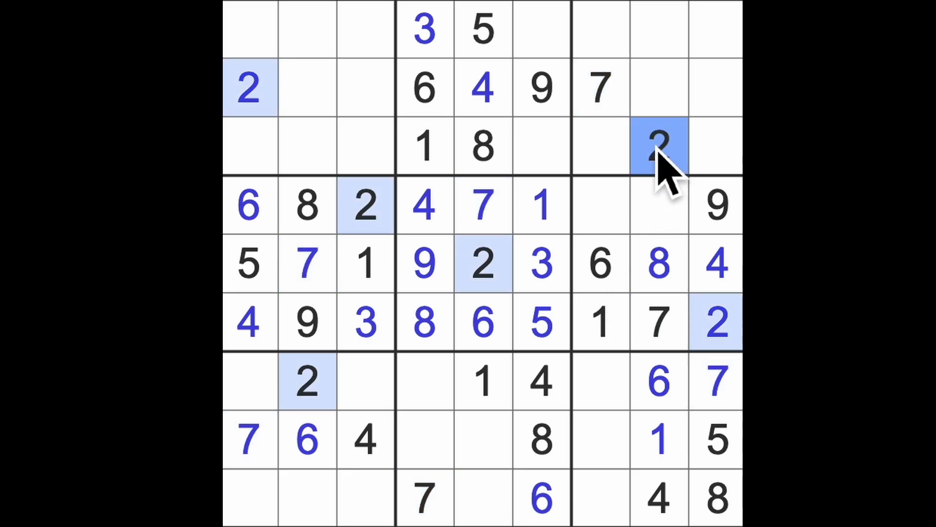
Step: Place 2 at r1c6 and 7 at r3c6, then 7 at r1c3 and a 6
left_click(540, 29)
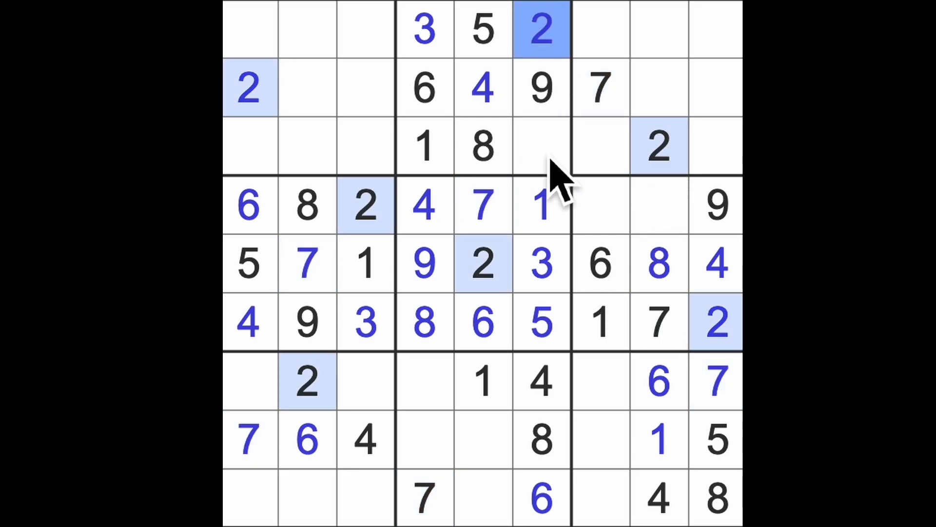
left_click(540, 146)
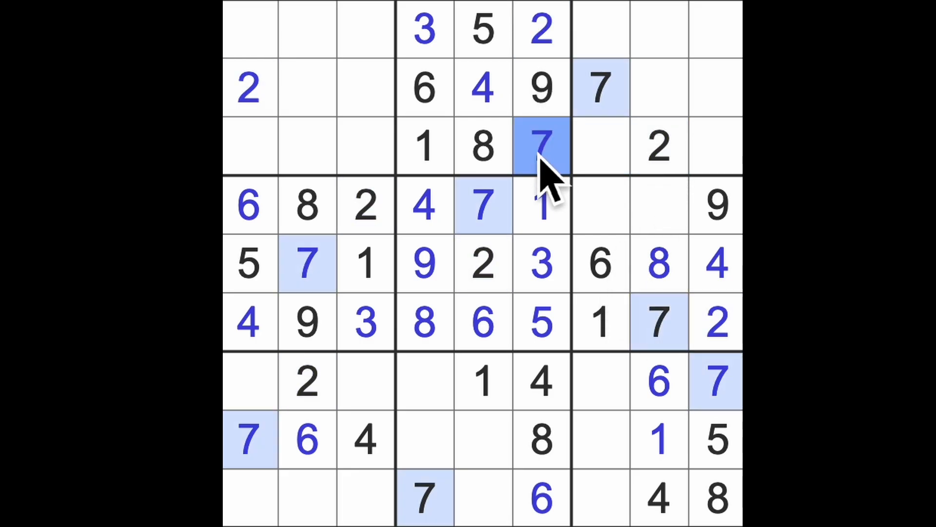
left_click(249, 440)
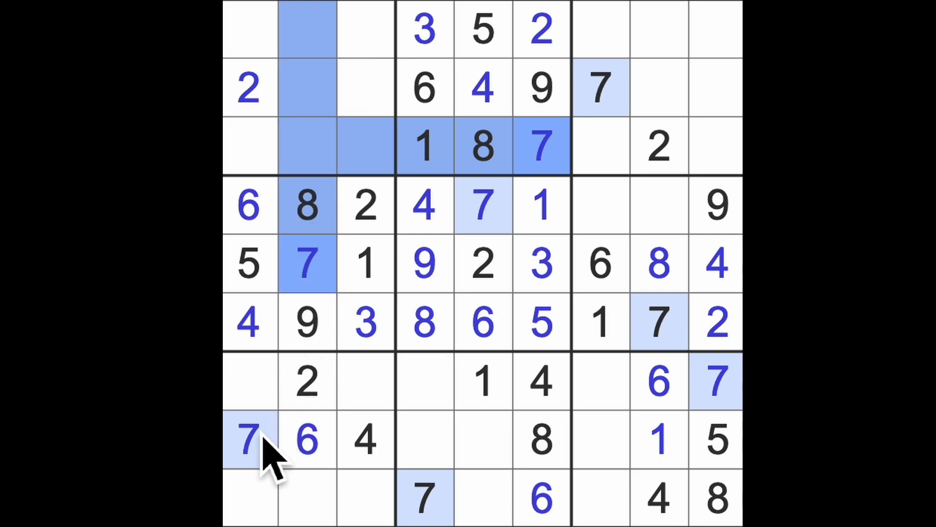
mouse_move(399, 90)
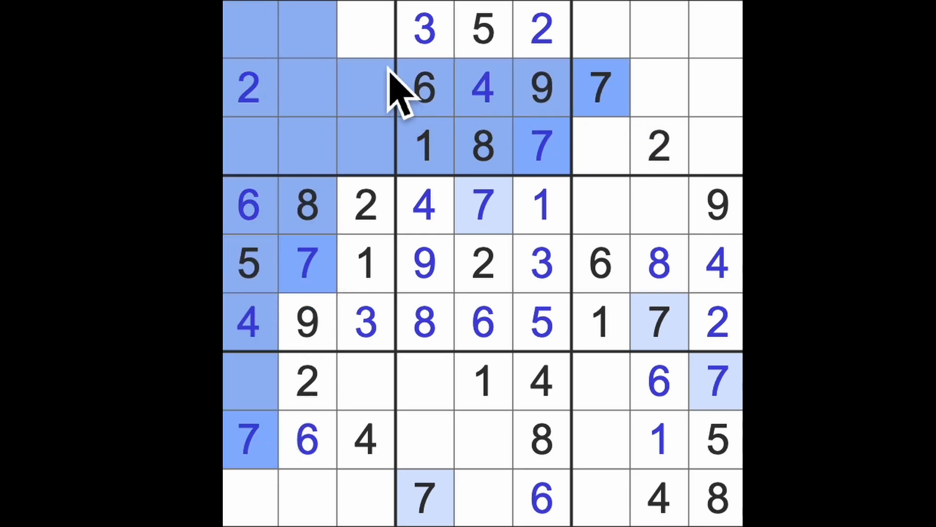
left_click(365, 29)
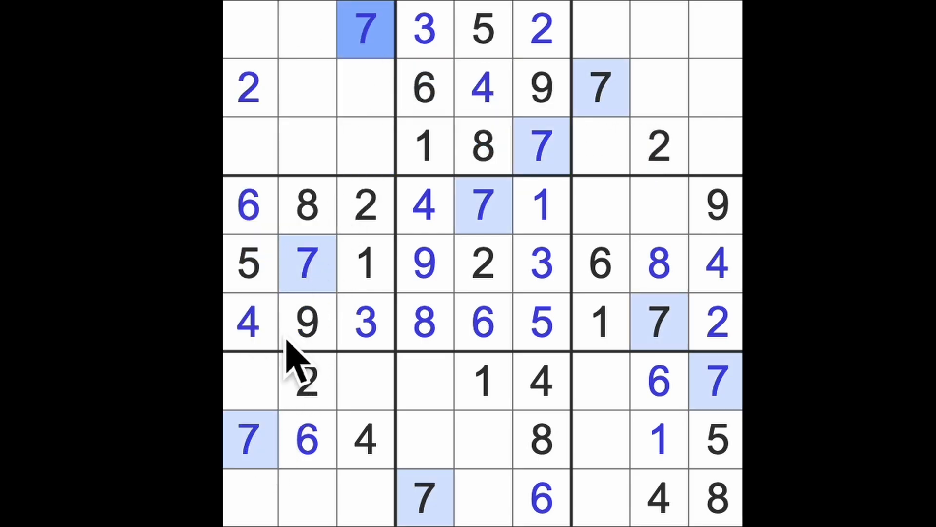
mouse_move(274, 418)
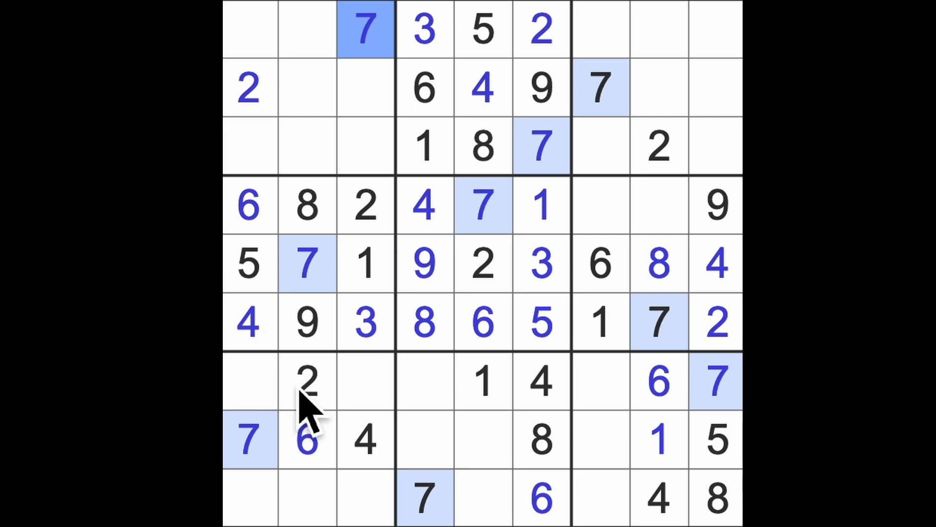
left_click(308, 322)
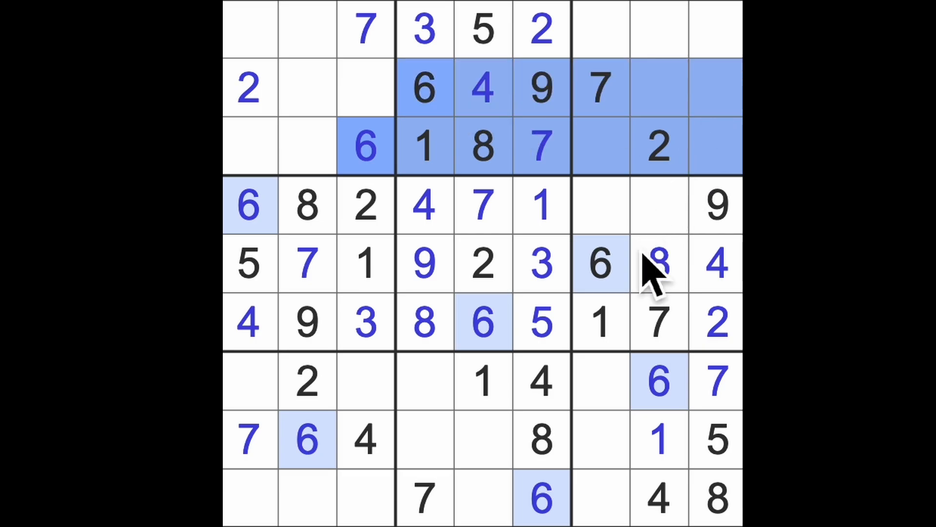
mouse_move(693, 56)
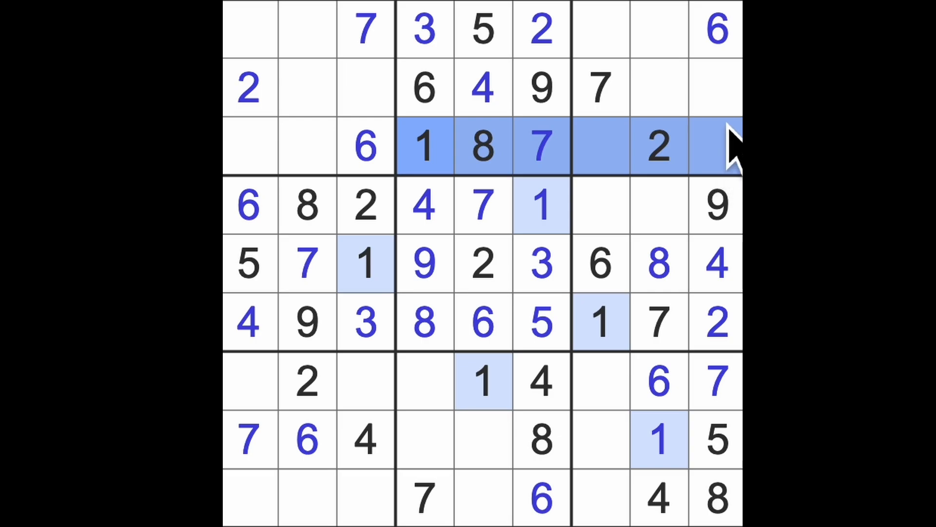
Step: Fill the top of column 9 with 6, 1 and 3
left_click(715, 88)
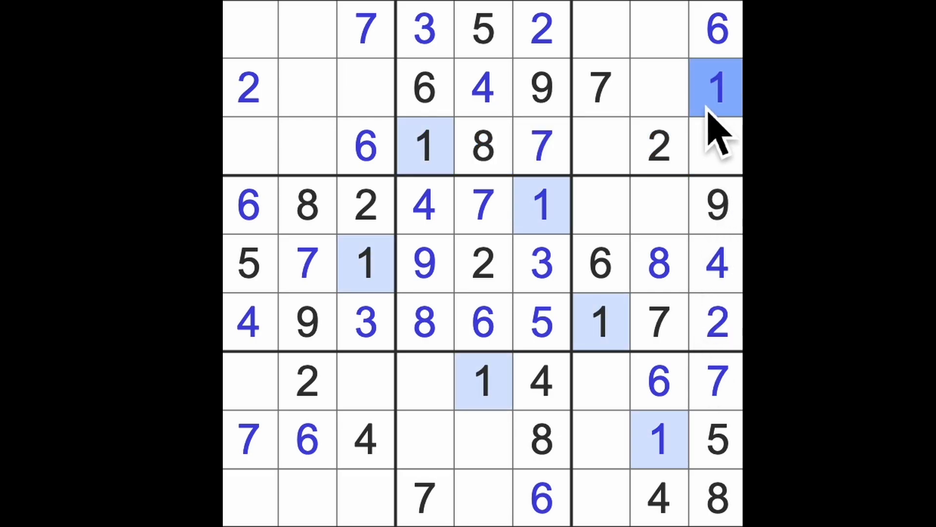
left_click(715, 147)
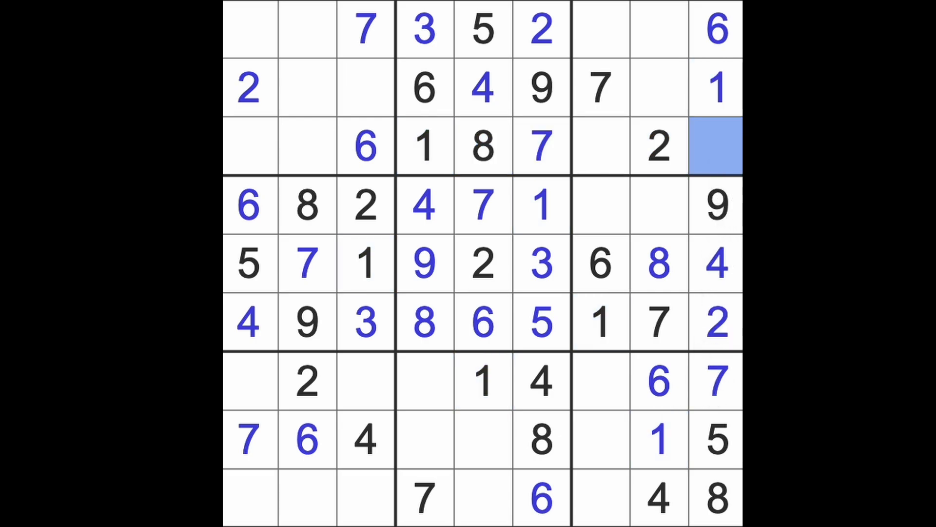
type("3")
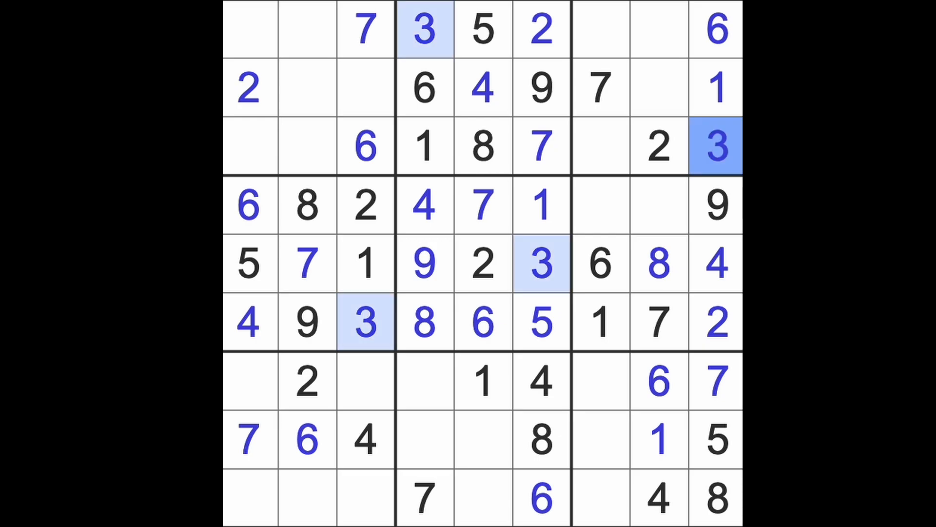
Step: Add 3, 8, 5, 5 and 8 in the remaining top-band cells, completing row 2
left_click(249, 146)
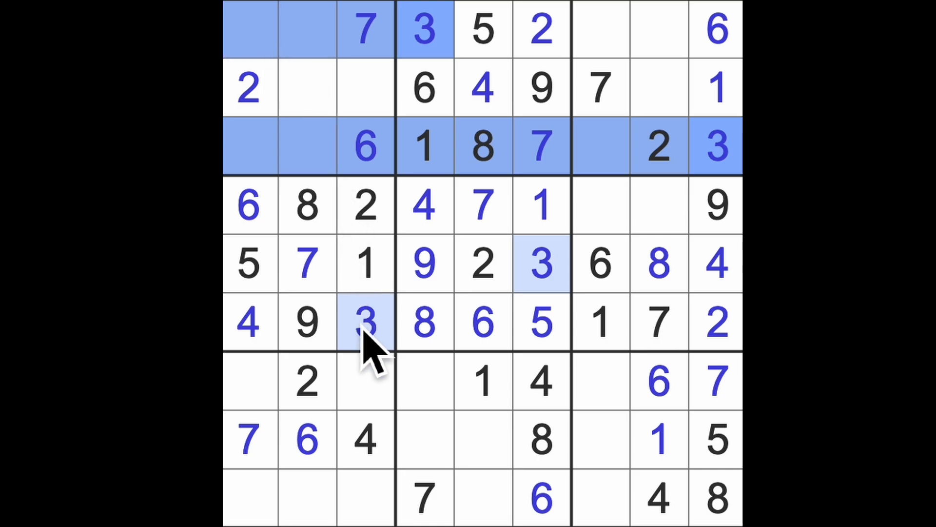
left_click(307, 88)
type("3")
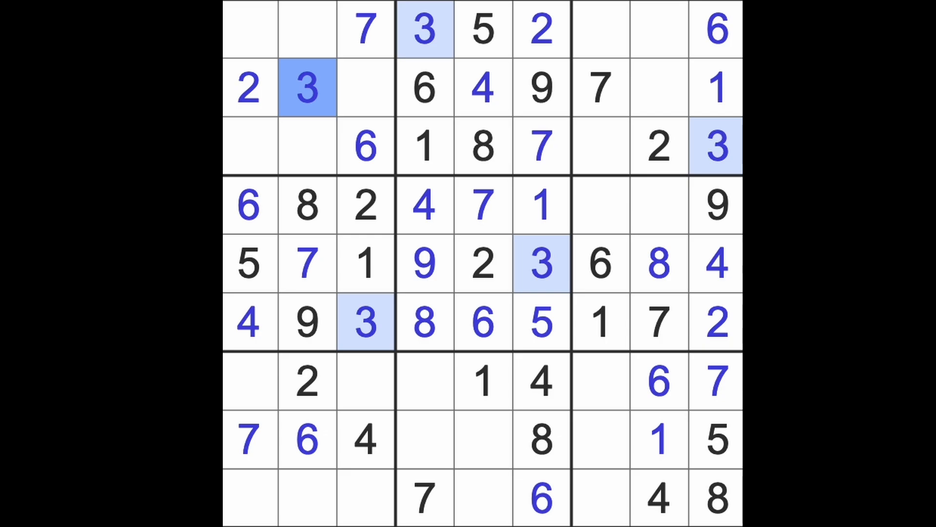
mouse_move(692, 299)
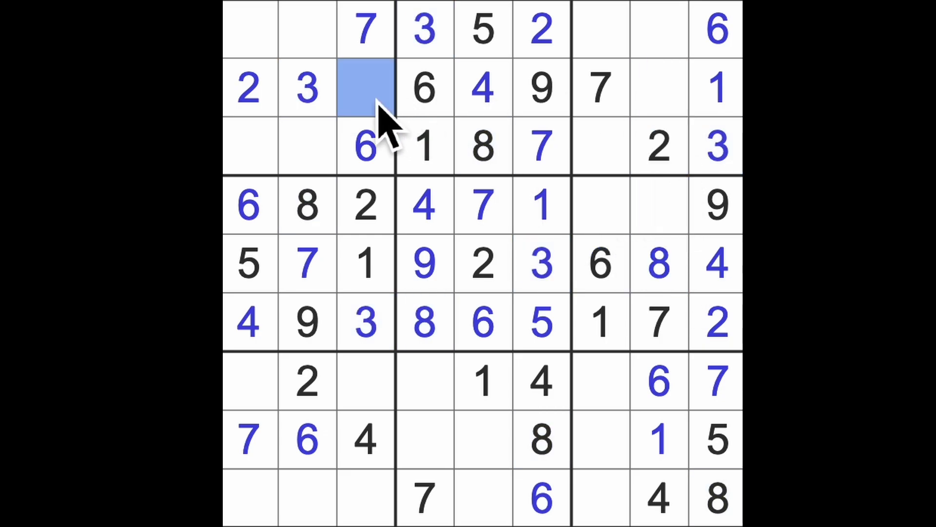
left_click(658, 88)
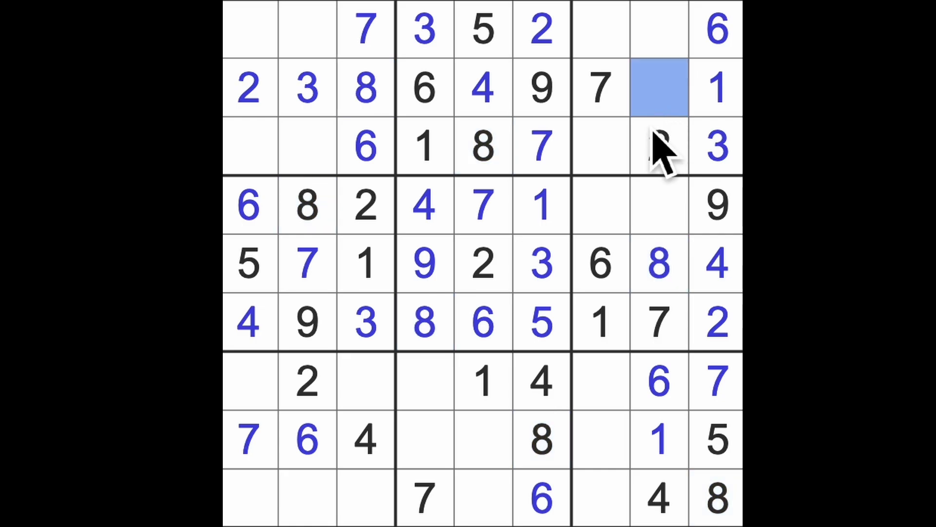
left_click(659, 88)
type("5")
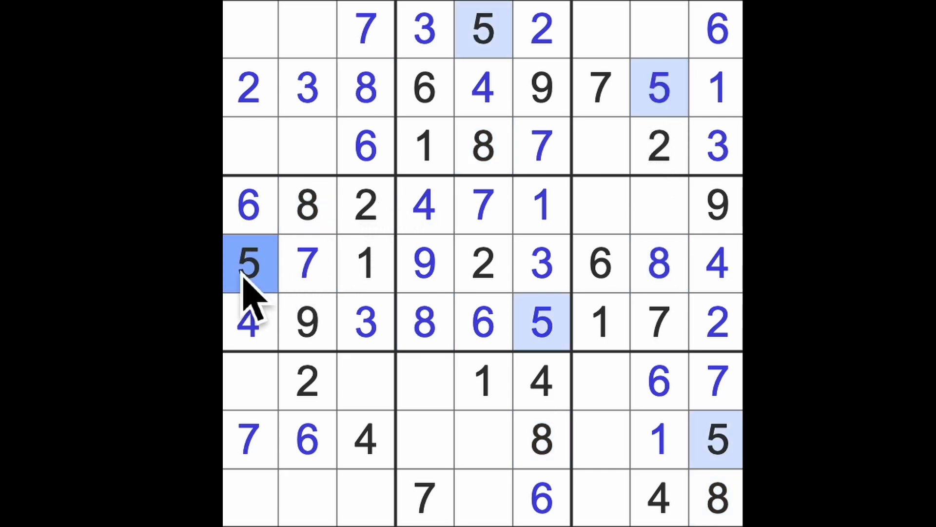
left_click(307, 146)
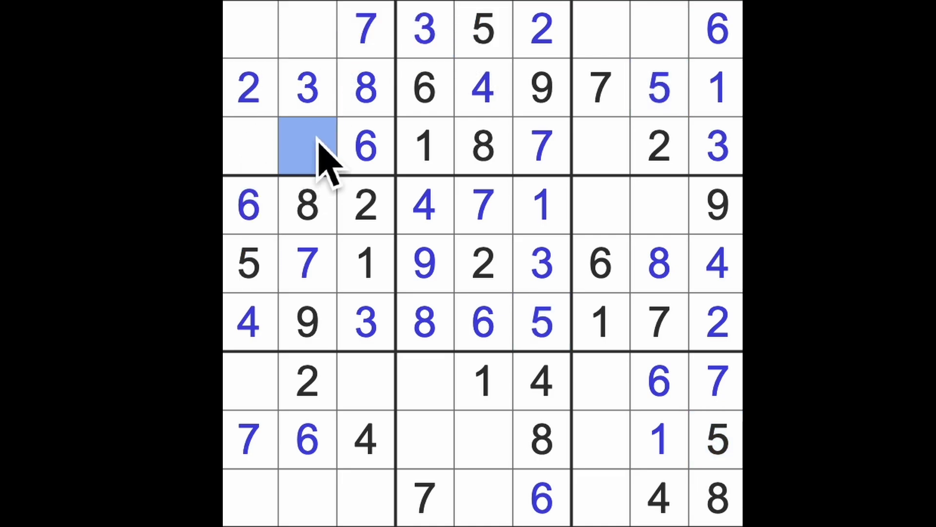
type("5")
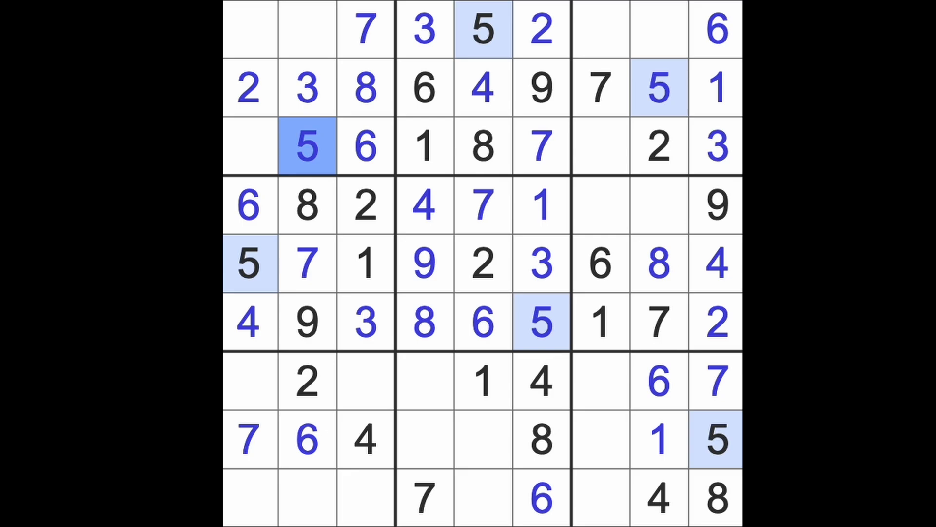
left_click(659, 264)
type("8")
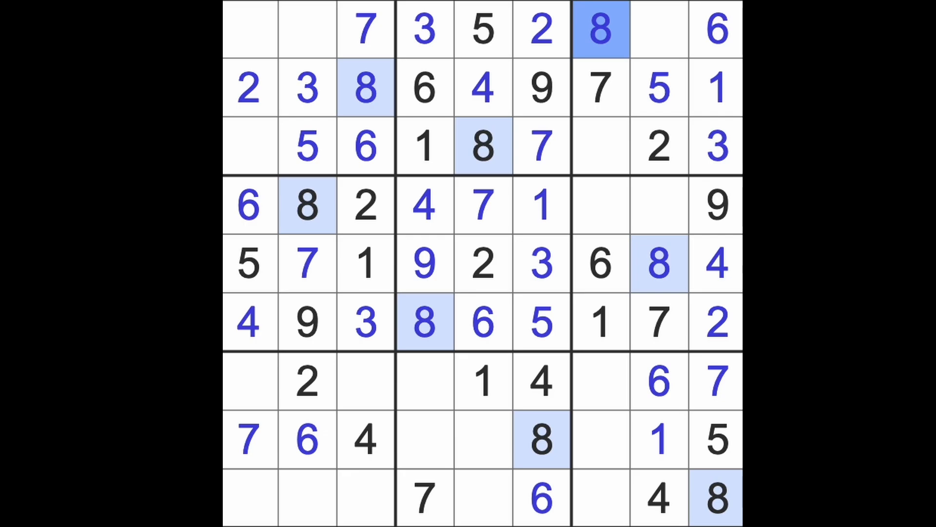
mouse_move(394, 304)
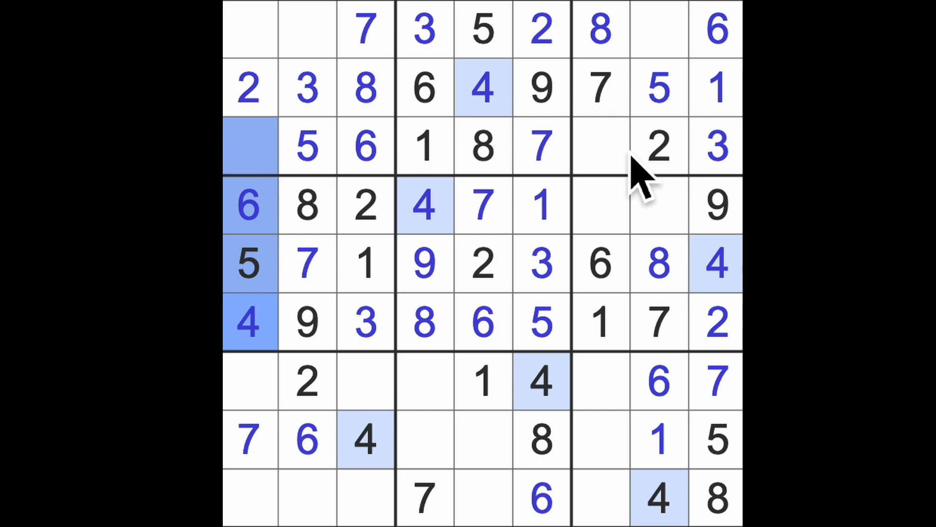
Step: Complete row 1 with 4 and 1, place 1 at r9c2, and mark column 7
left_click(658, 29)
type("9")
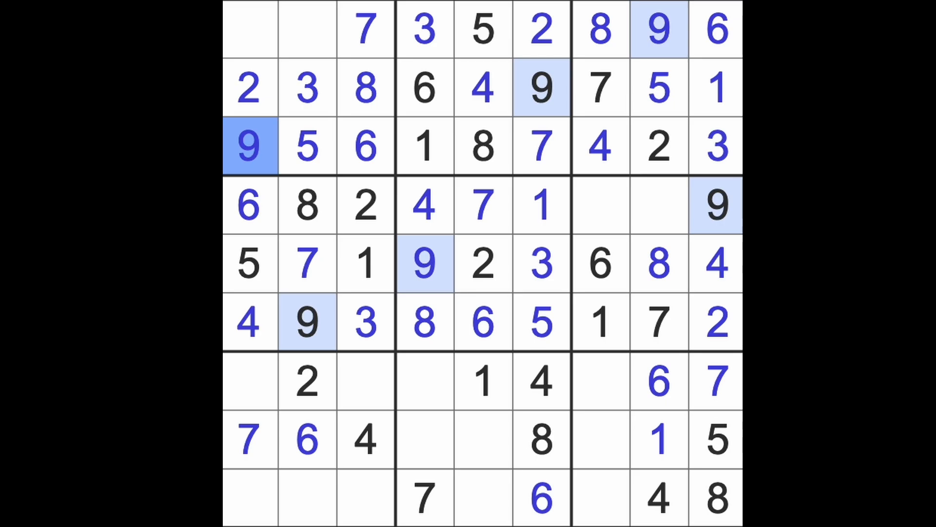
left_click(307, 28)
type("4")
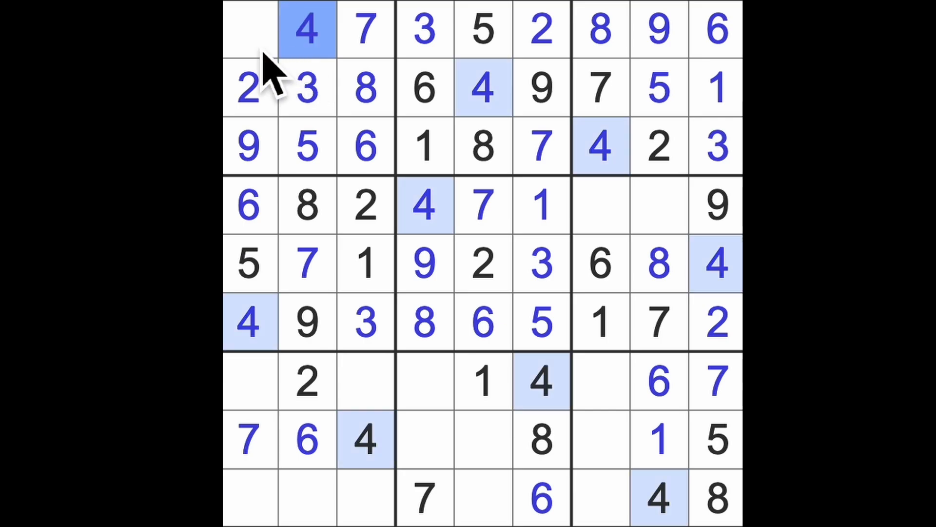
left_click(250, 29)
type("1")
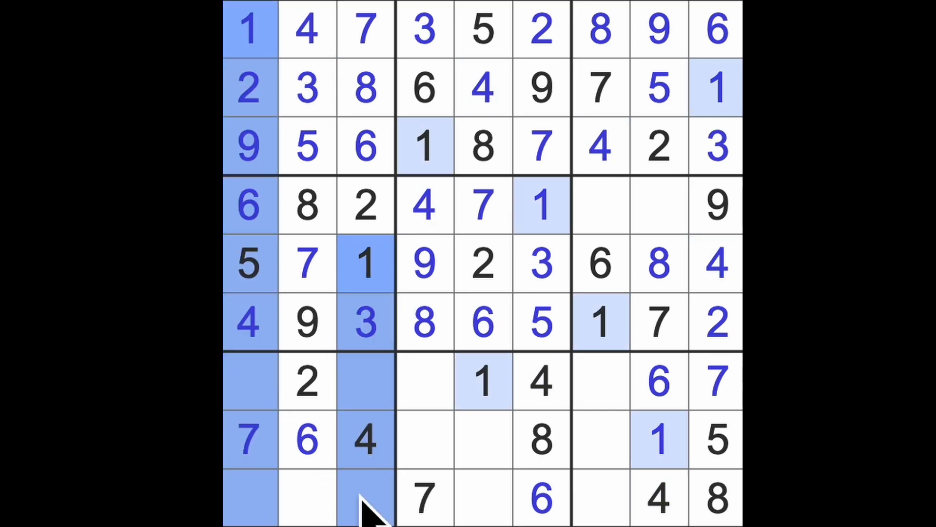
left_click(307, 497)
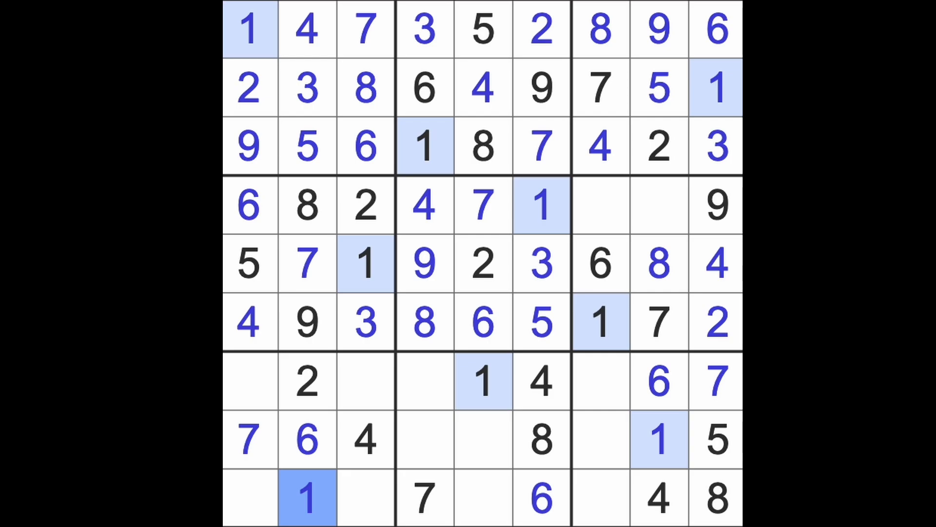
left_click(601, 206)
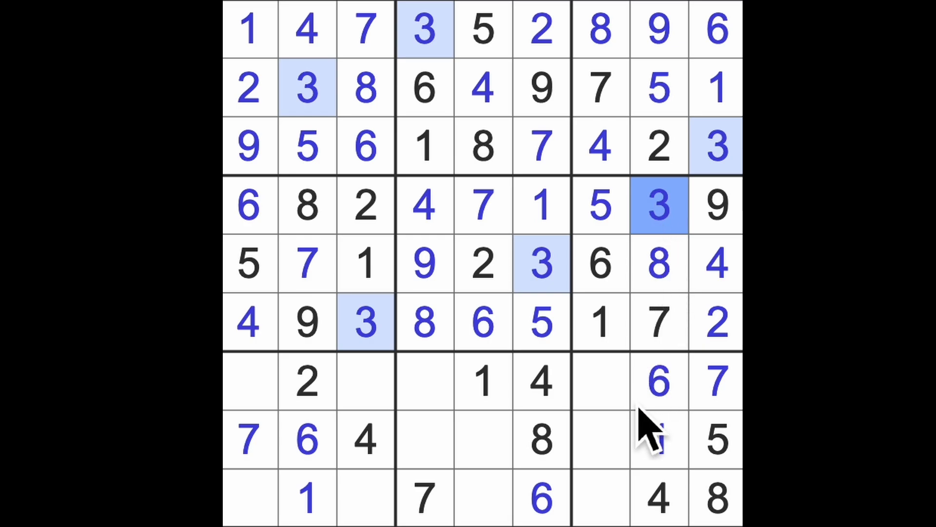
left_click(601, 439)
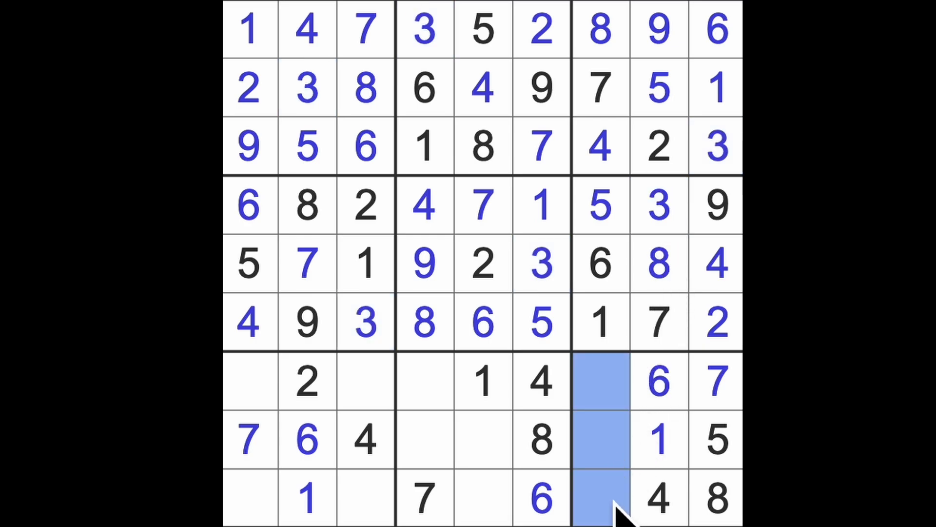
mouse_move(457, 520)
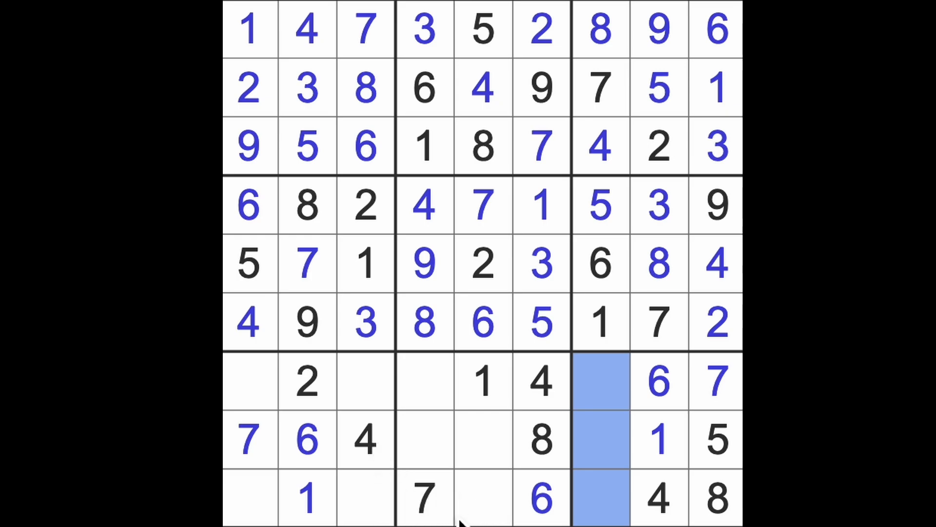
Step: Scan columns 4 and 5, then enter 5 at r7c4, 2 at r8c4, 2 at r9c7
left_click(482, 498)
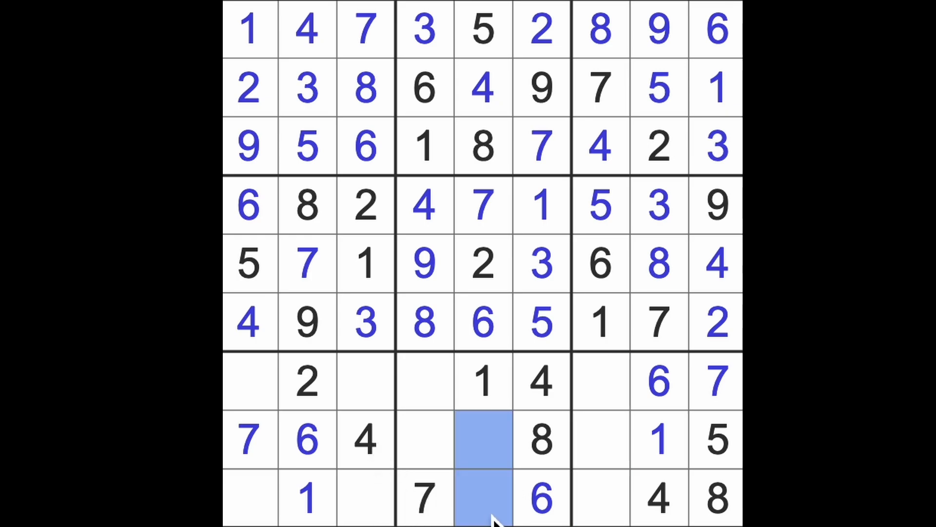
mouse_move(519, 510)
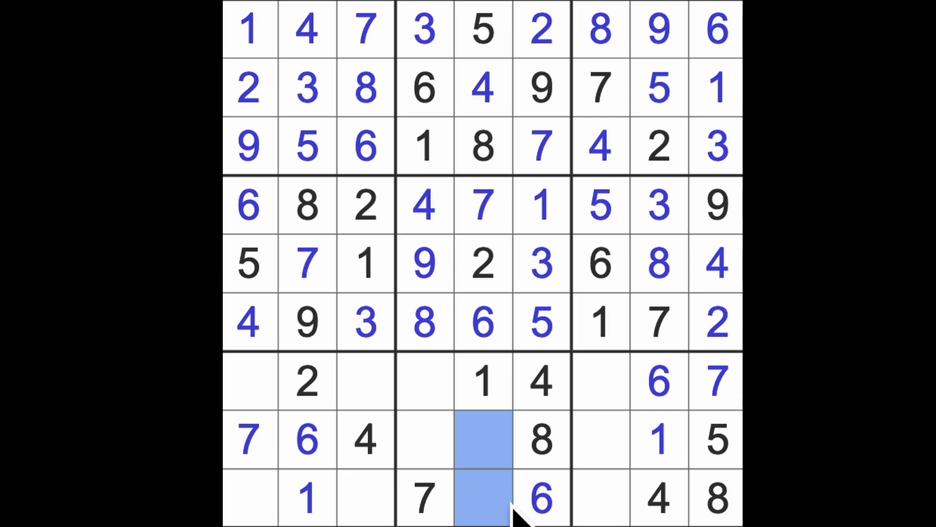
mouse_move(460, 383)
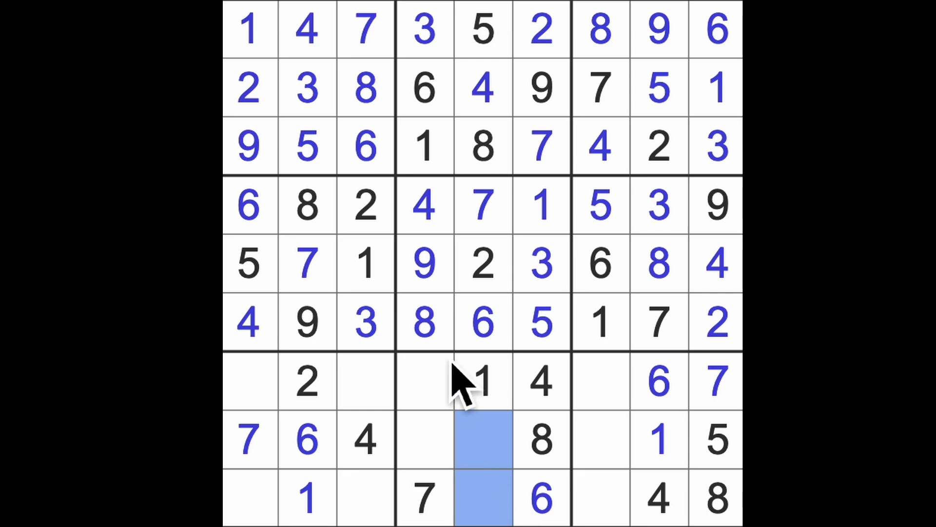
left_click(424, 439)
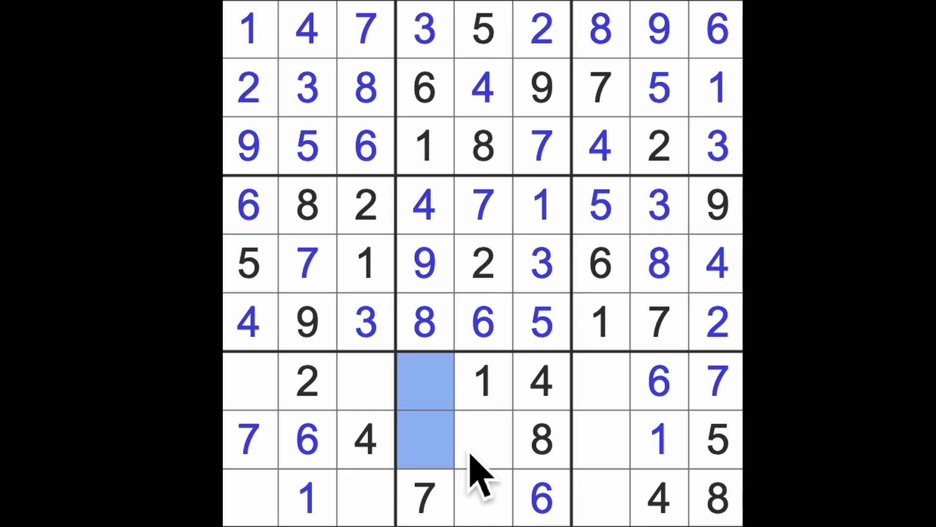
mouse_move(657, 471)
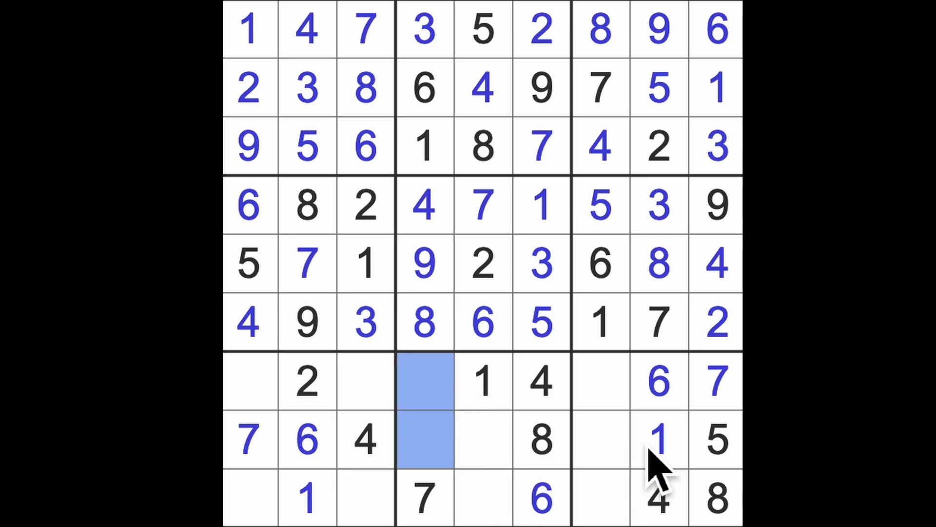
left_click(424, 439)
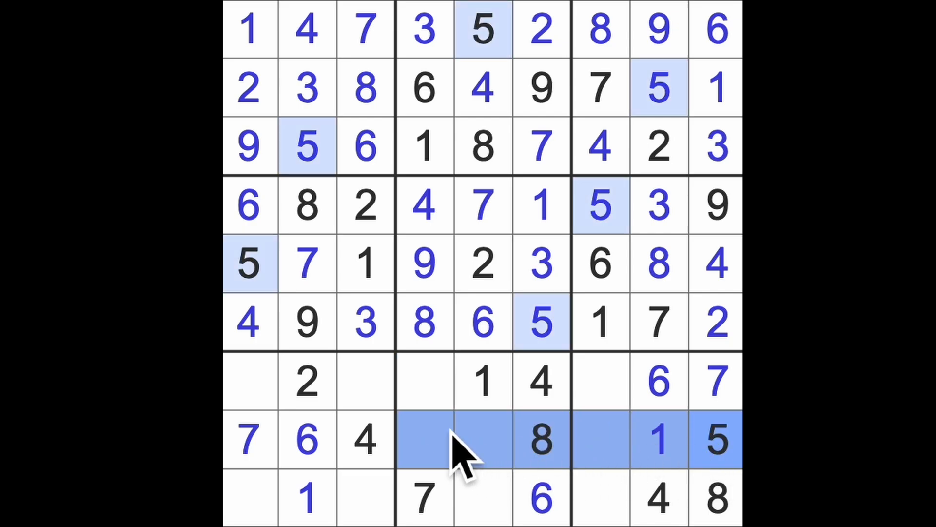
left_click(424, 323)
type("2")
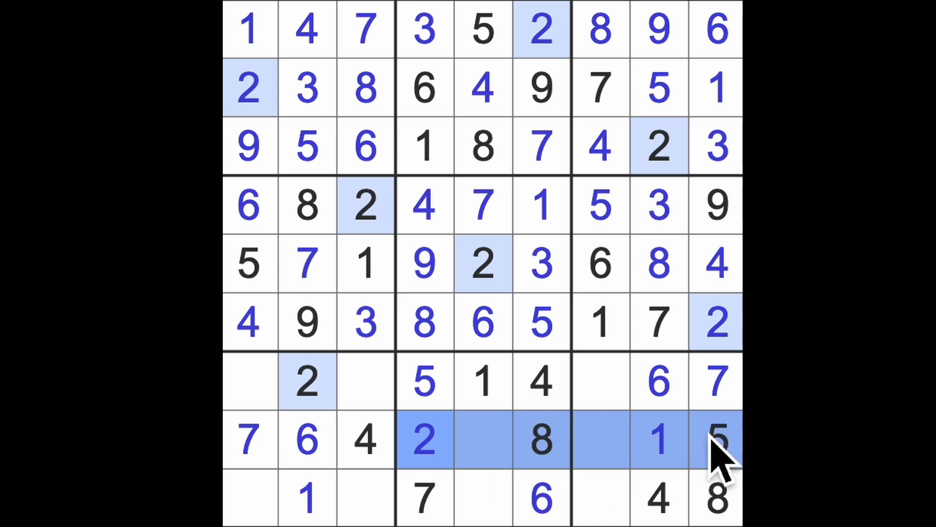
left_click(600, 499)
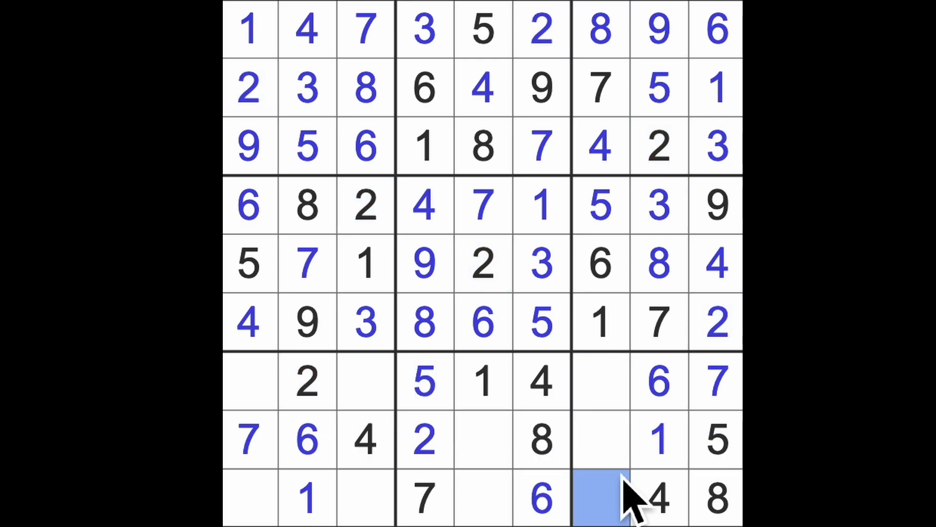
left_click(601, 498)
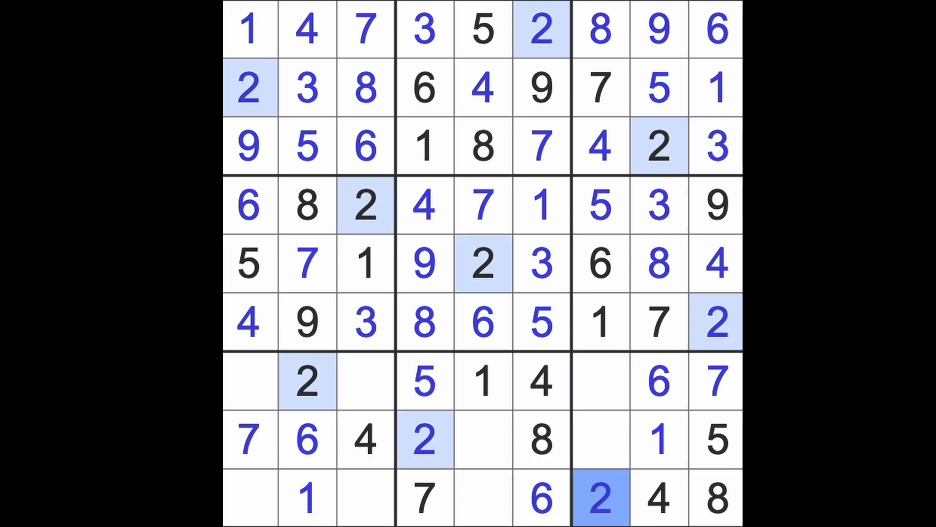
mouse_move(621, 498)
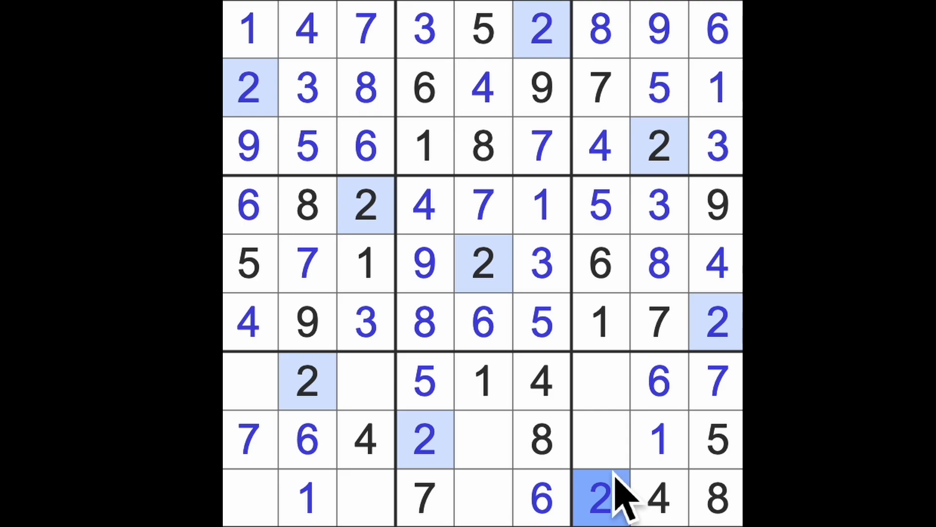
mouse_move(460, 502)
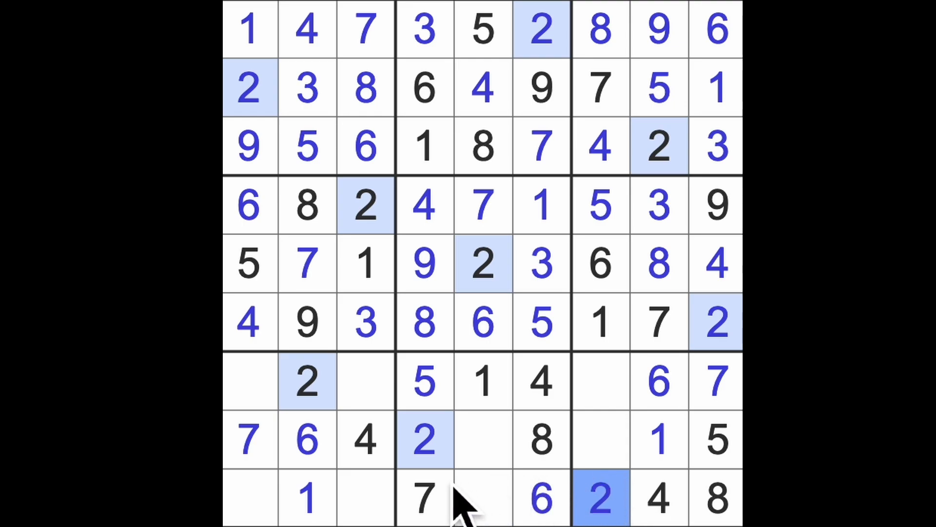
mouse_move(412, 444)
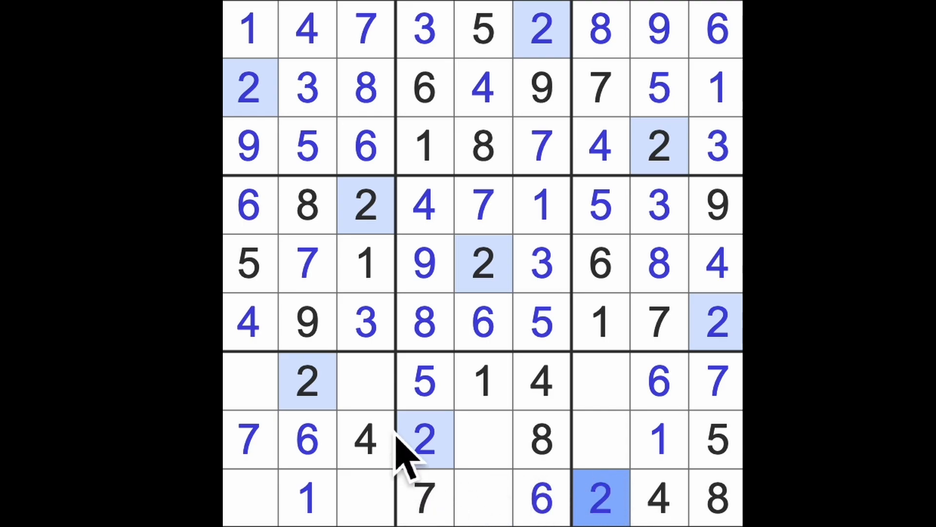
Step: Highlight the 3s and 5s, put 5 at row 9 column 3, and check row 7's gaps
left_click(365, 322)
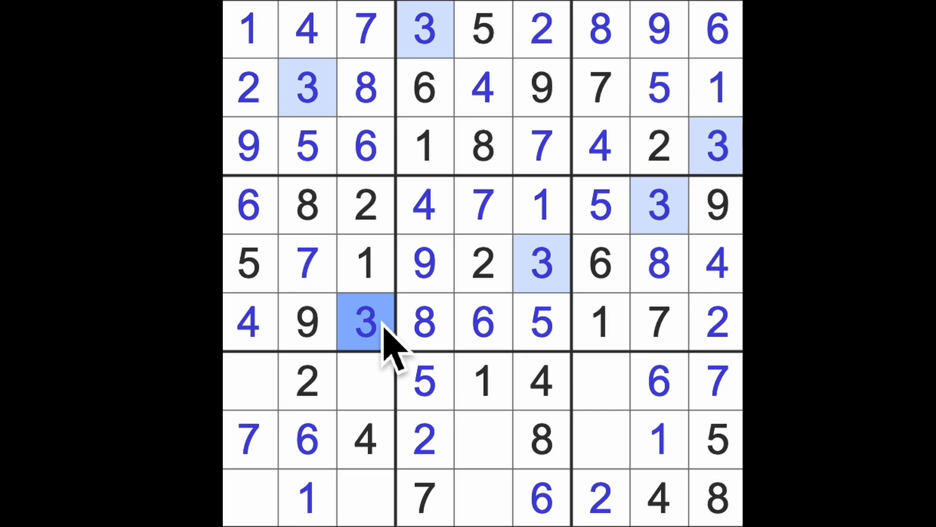
left_click(424, 381)
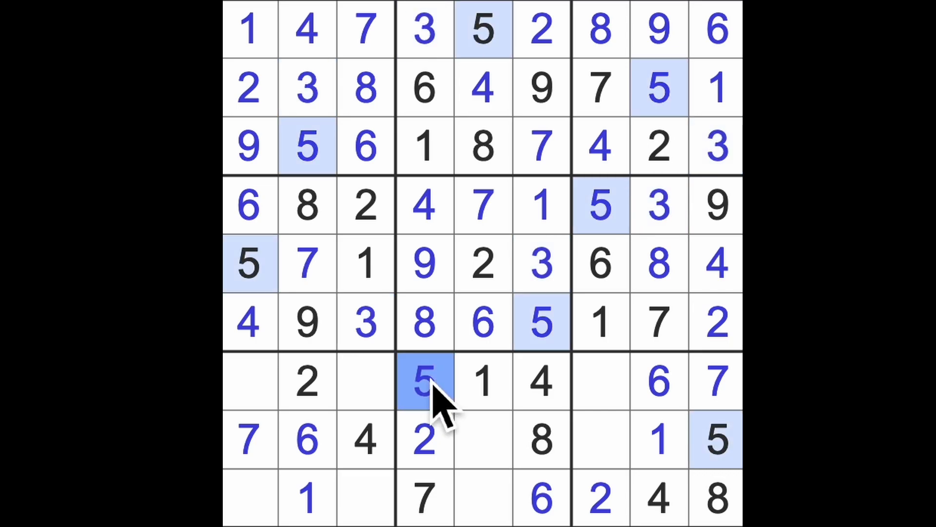
left_click(365, 497)
type("5")
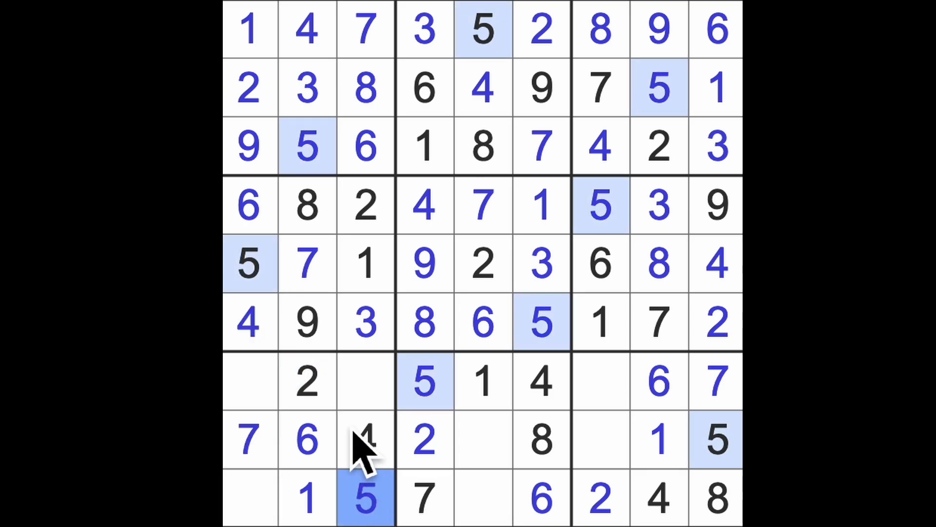
left_click(366, 381)
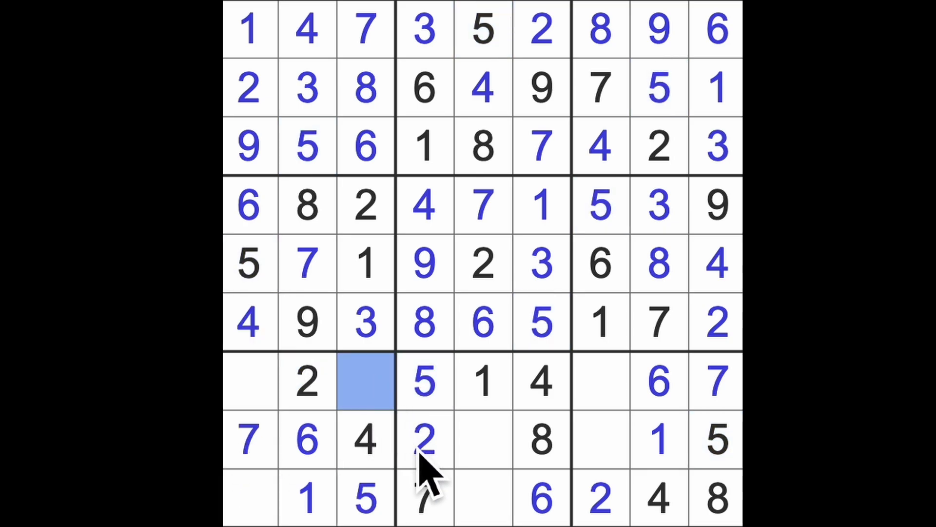
left_click(365, 381)
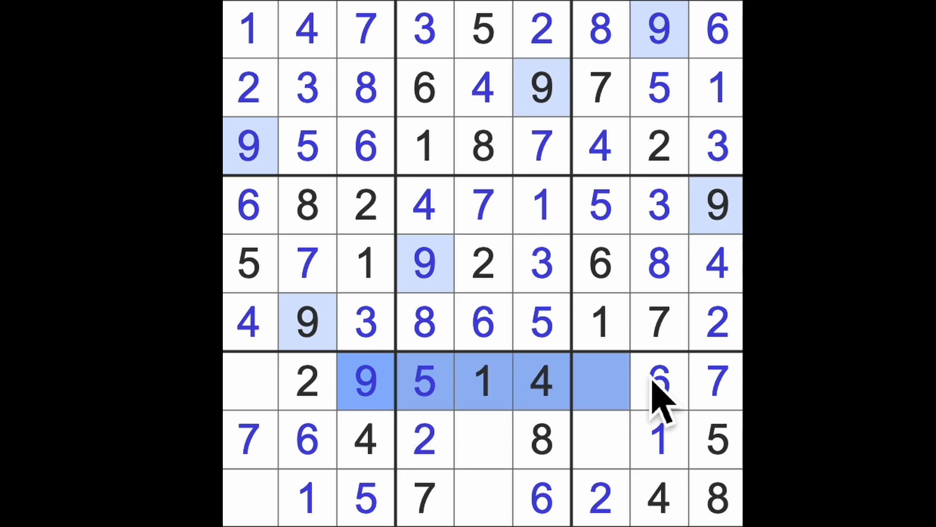
Step: Place 3 at row 7 column 7 and row 9 column 1, then select row 9 column 5
left_click(600, 441)
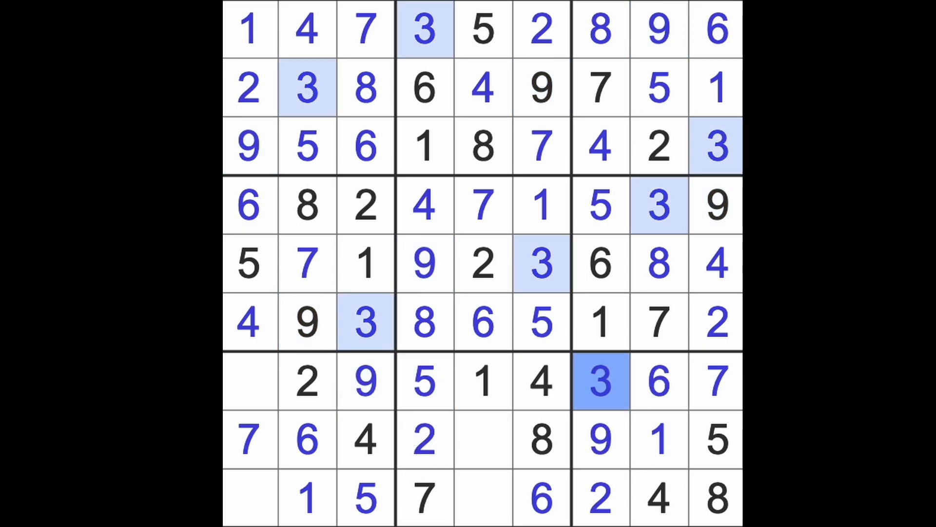
left_click(250, 381)
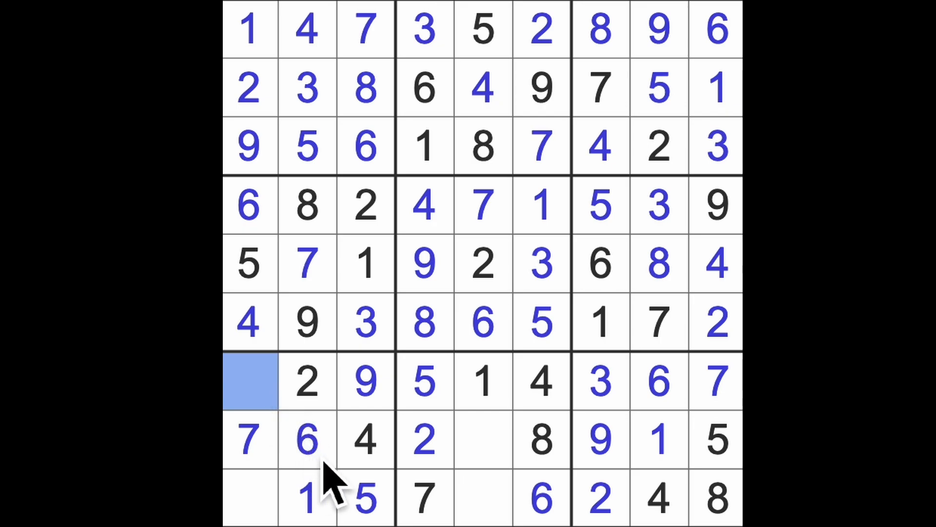
left_click(249, 381)
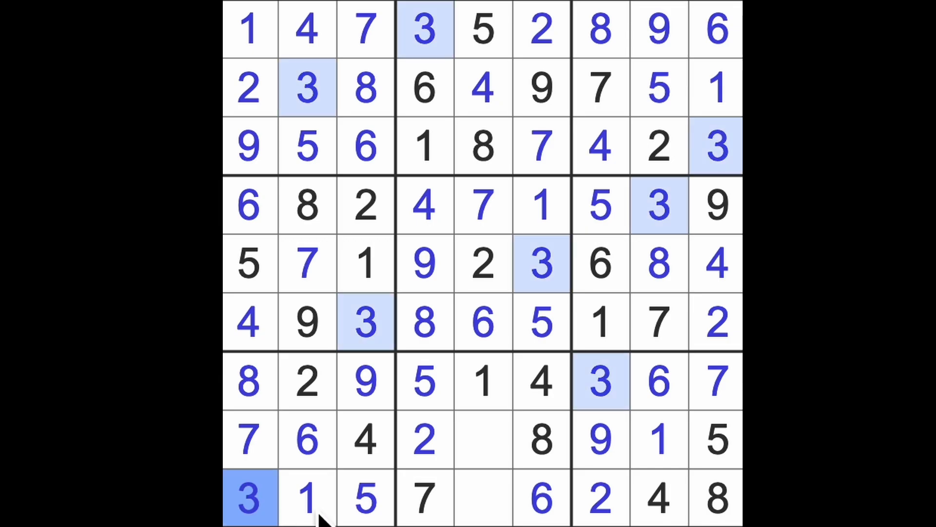
left_click(481, 497)
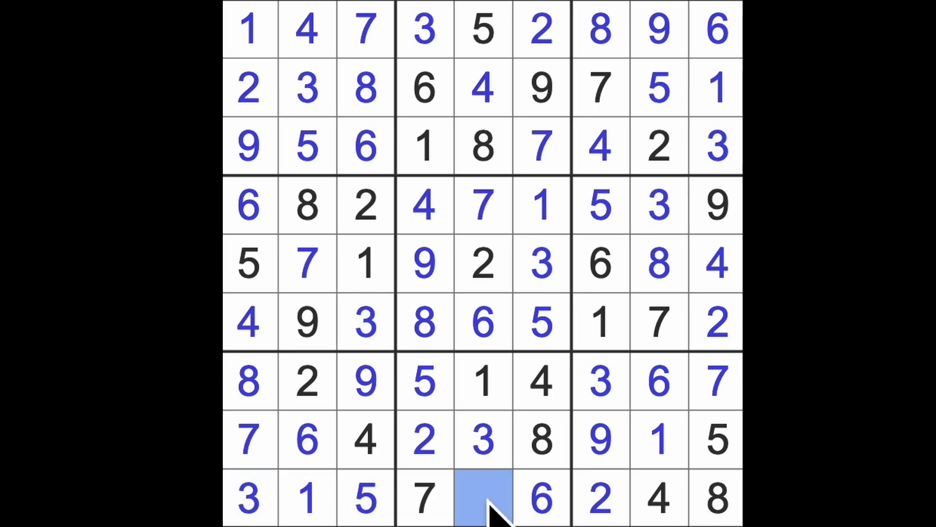